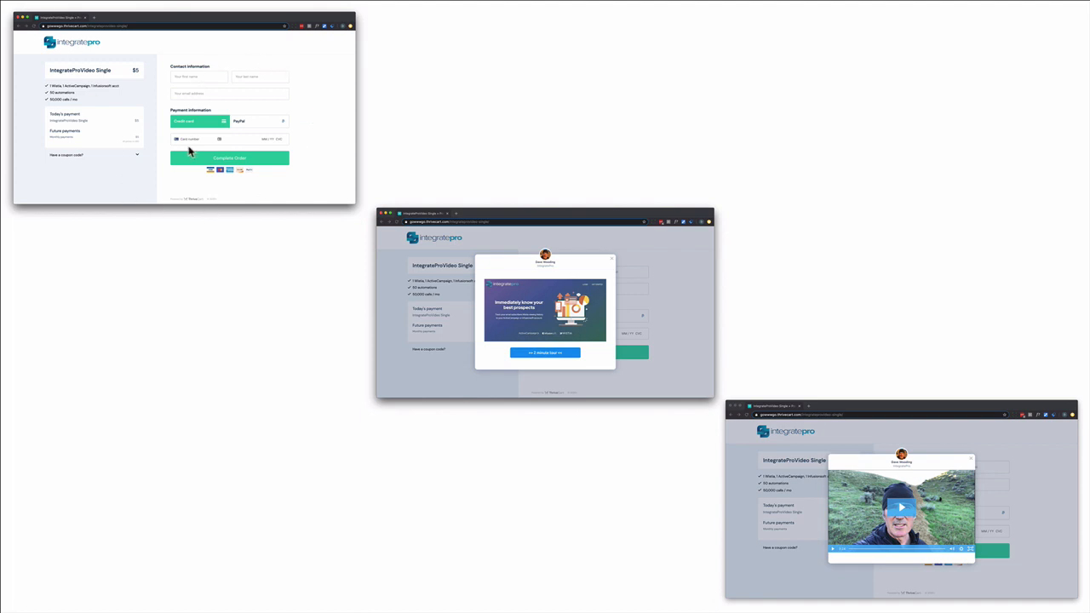
{"action": "mouse_move", "coordinate": [399, 235]}
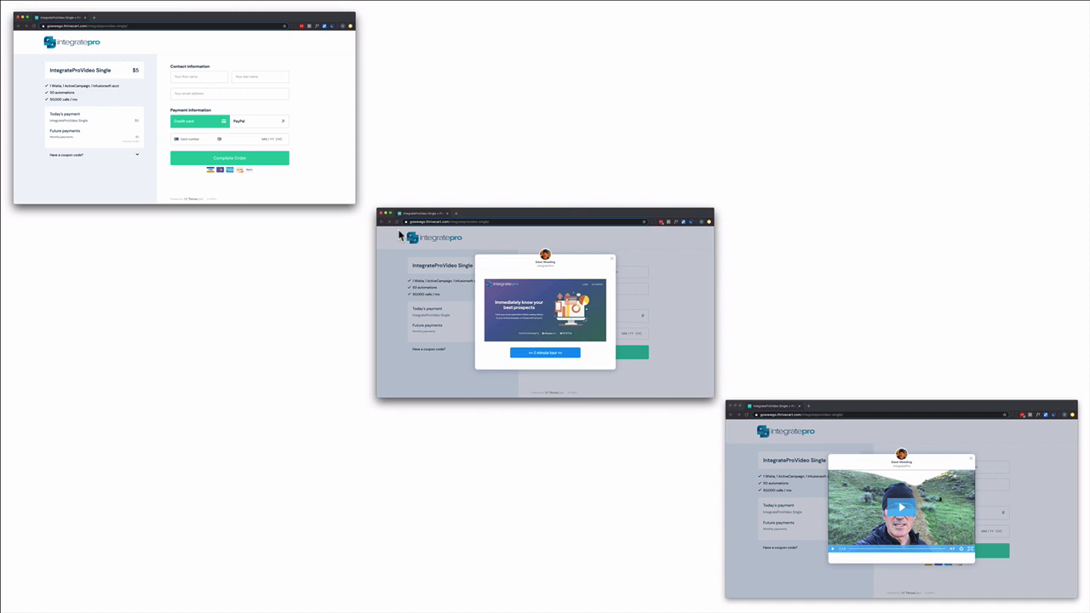
{"action": "mouse_move", "coordinate": [500, 305]}
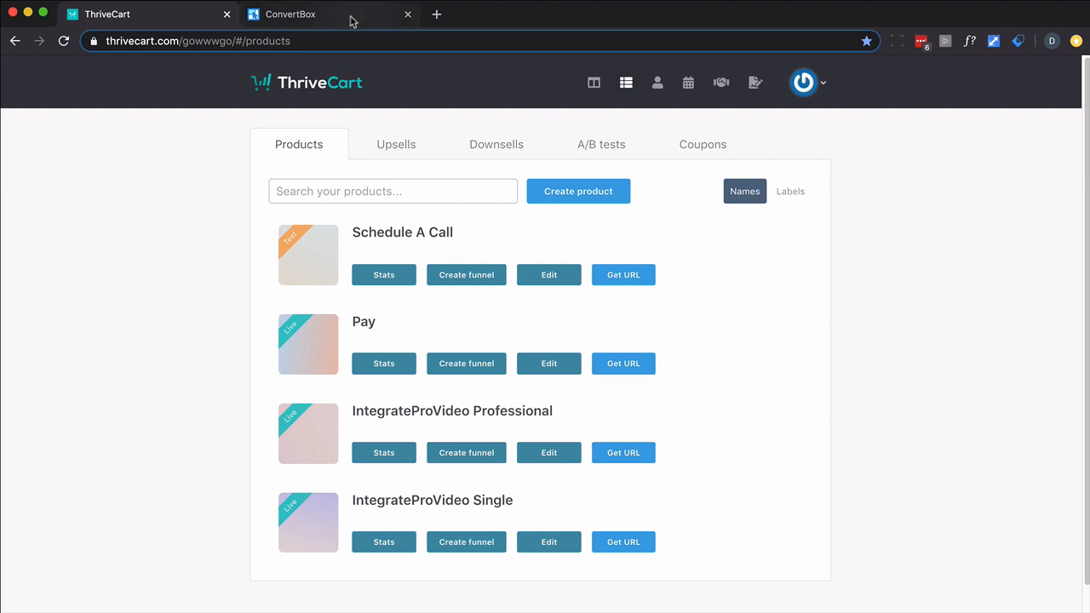
Step: Copy the 'Add our script to your site' header embed script from the Installation page
{"action": "left_click", "coordinate": [304, 13]}
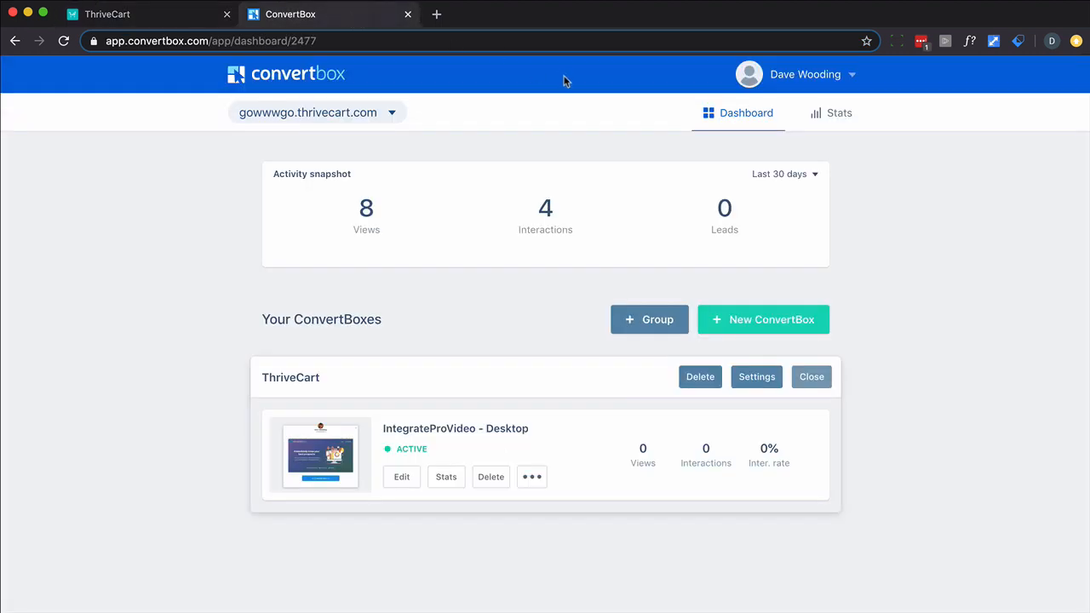
{"action": "left_click", "coordinate": [811, 75]}
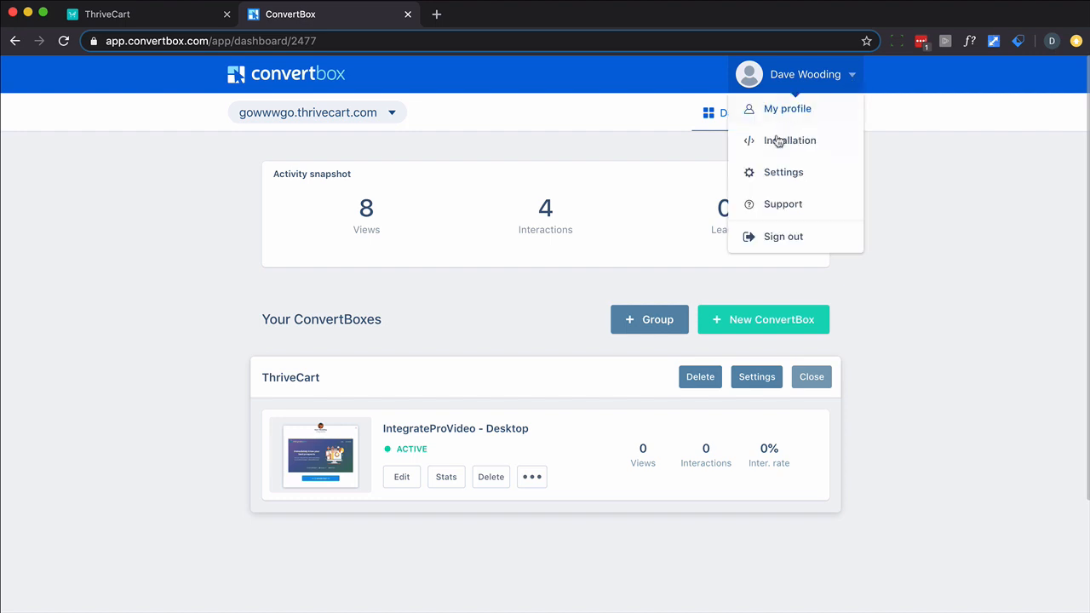
{"action": "left_click", "coordinate": [790, 140]}
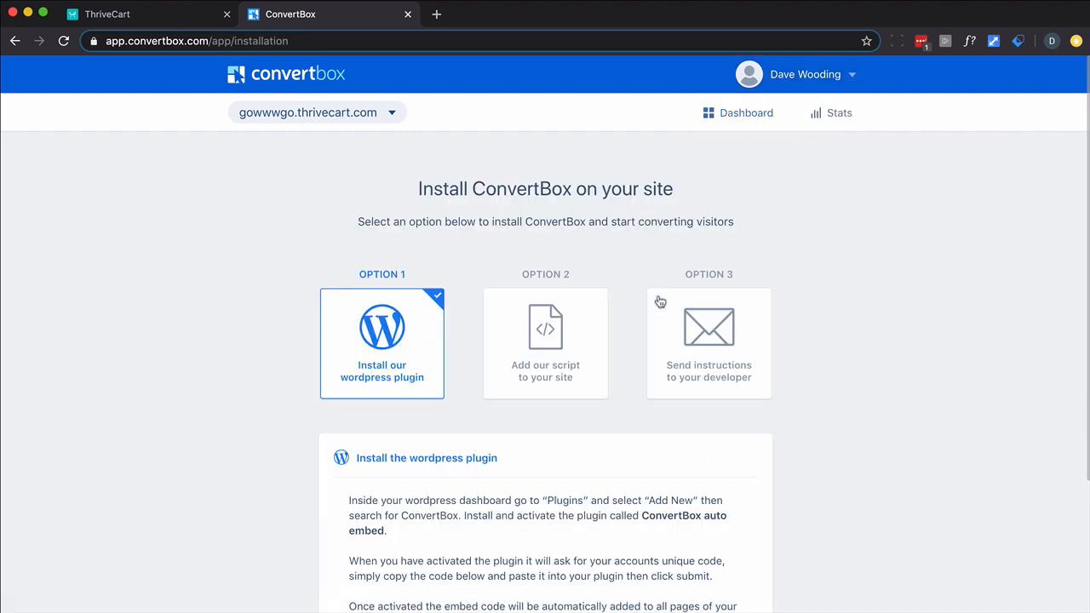
{"action": "left_click", "coordinate": [545, 345]}
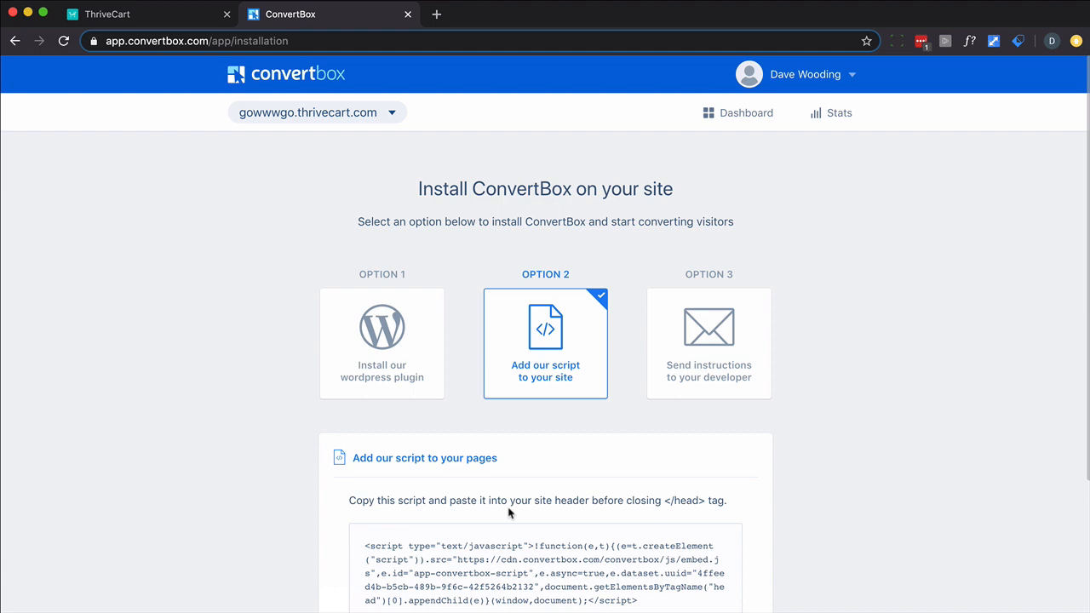
{"action": "scroll", "scroll_direction": "down", "scroll_amount": 3}
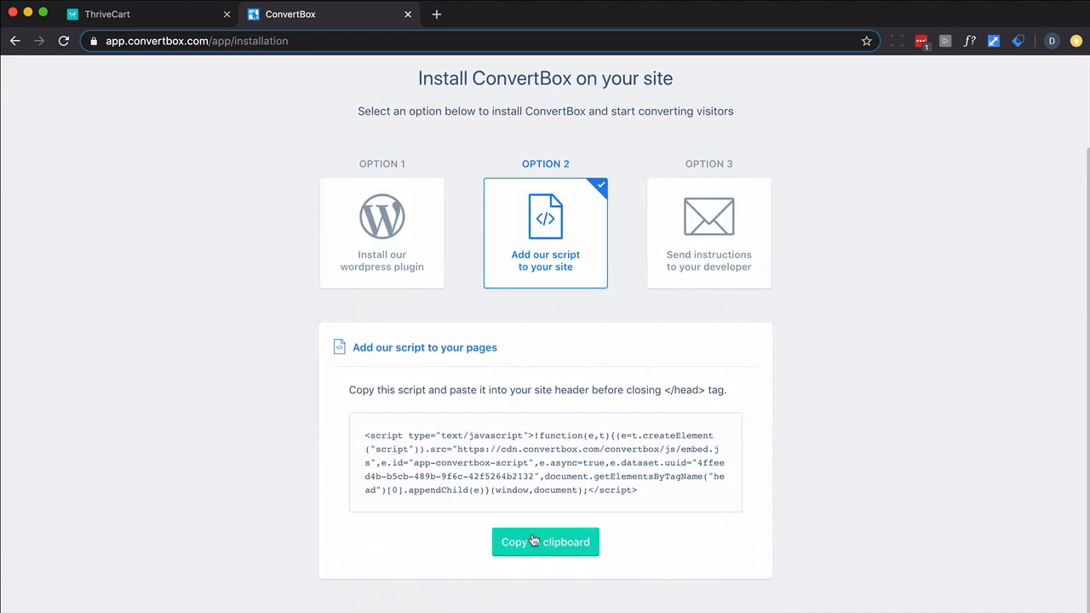
{"action": "left_click", "coordinate": [545, 542]}
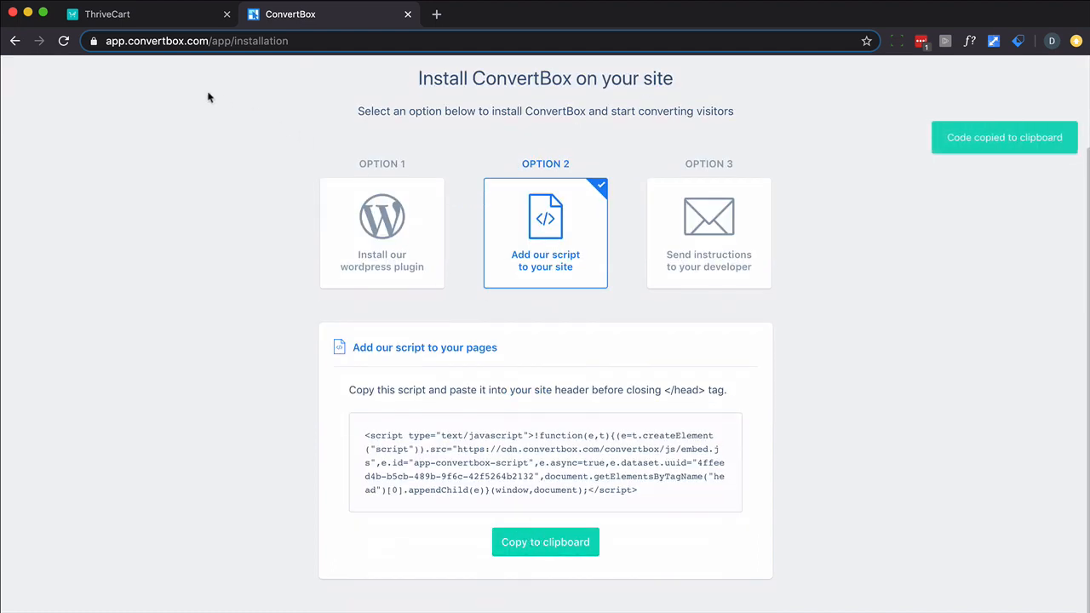
Step: Bring up the checkout Tracking settings of the IntegrateProVideo Single product
{"action": "left_click", "coordinate": [109, 14]}
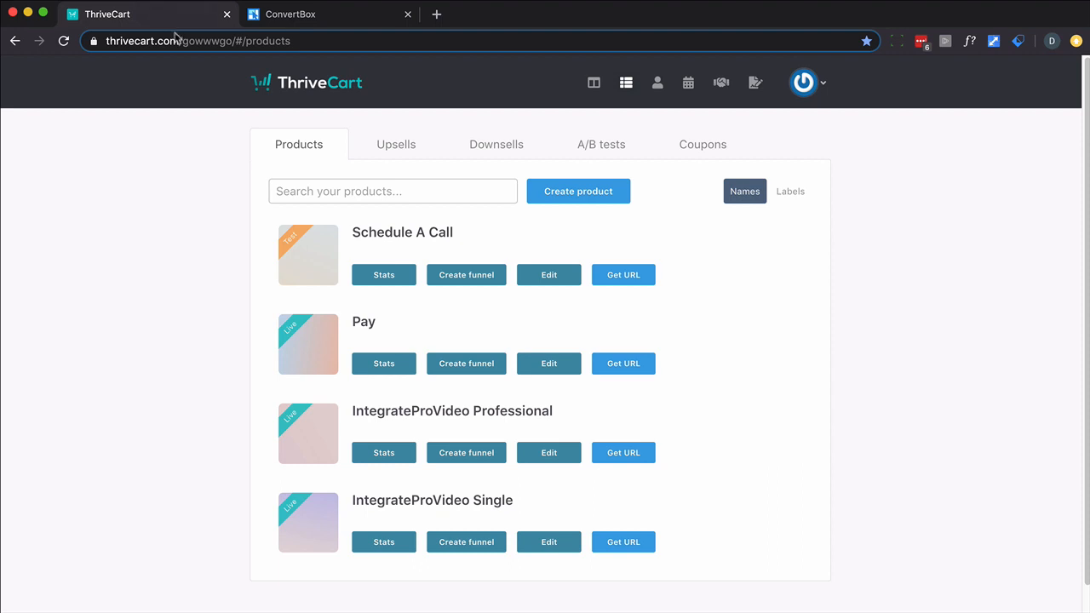
{"action": "mouse_move", "coordinate": [238, 259]}
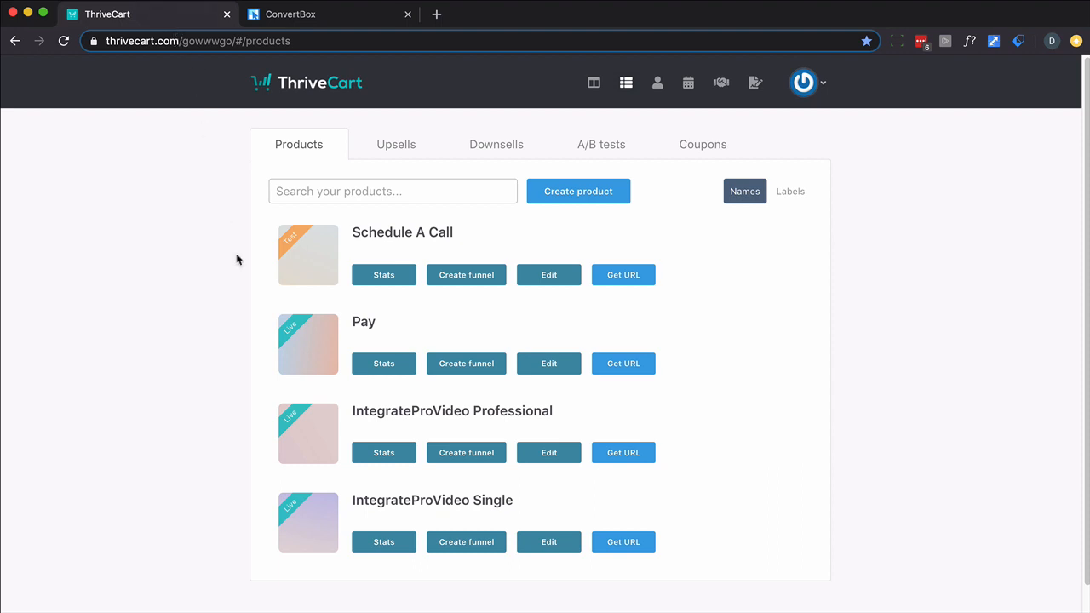
{"action": "mouse_move", "coordinate": [541, 530]}
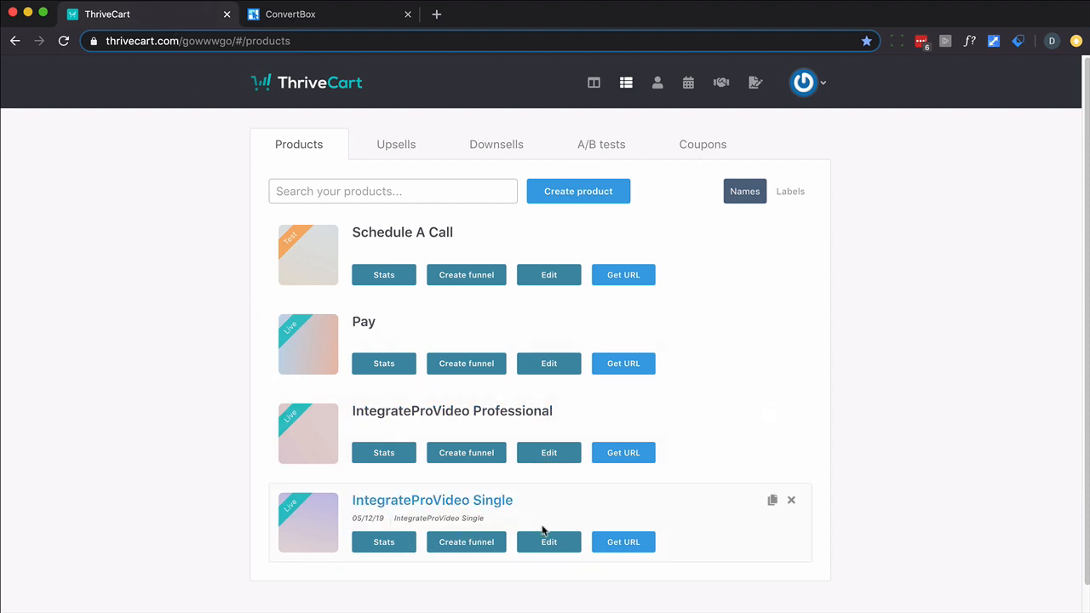
{"action": "left_click", "coordinate": [549, 541]}
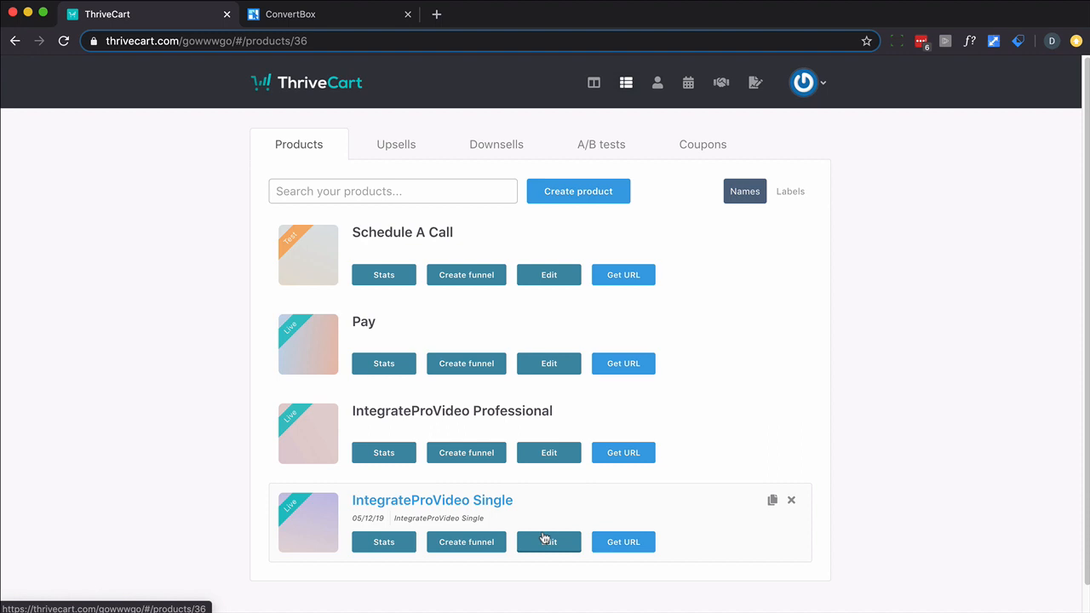
{"action": "left_click", "coordinate": [549, 541]}
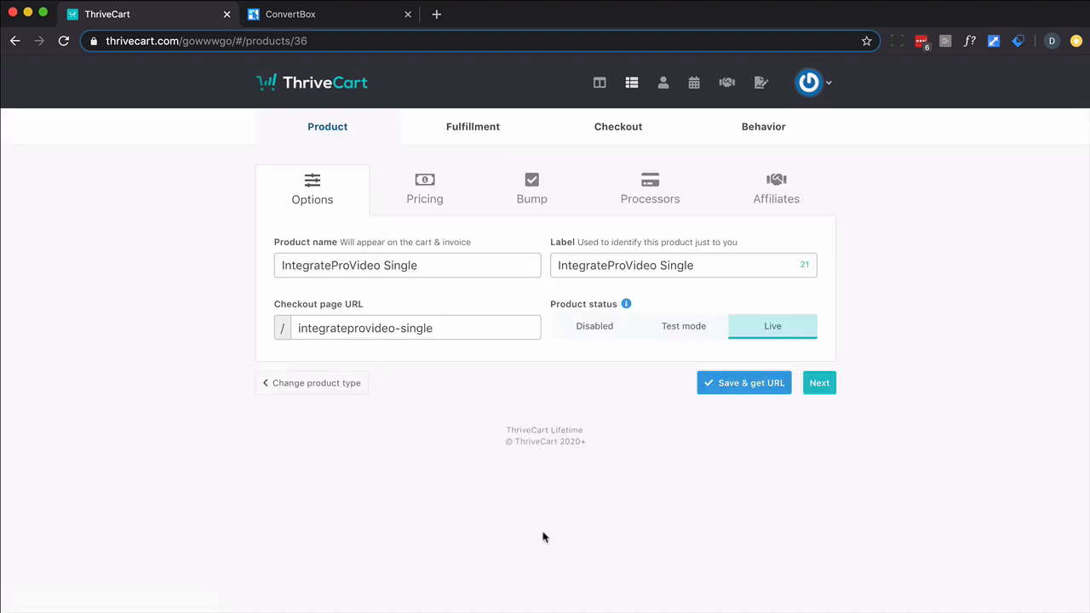
{"action": "left_click", "coordinate": [616, 126]}
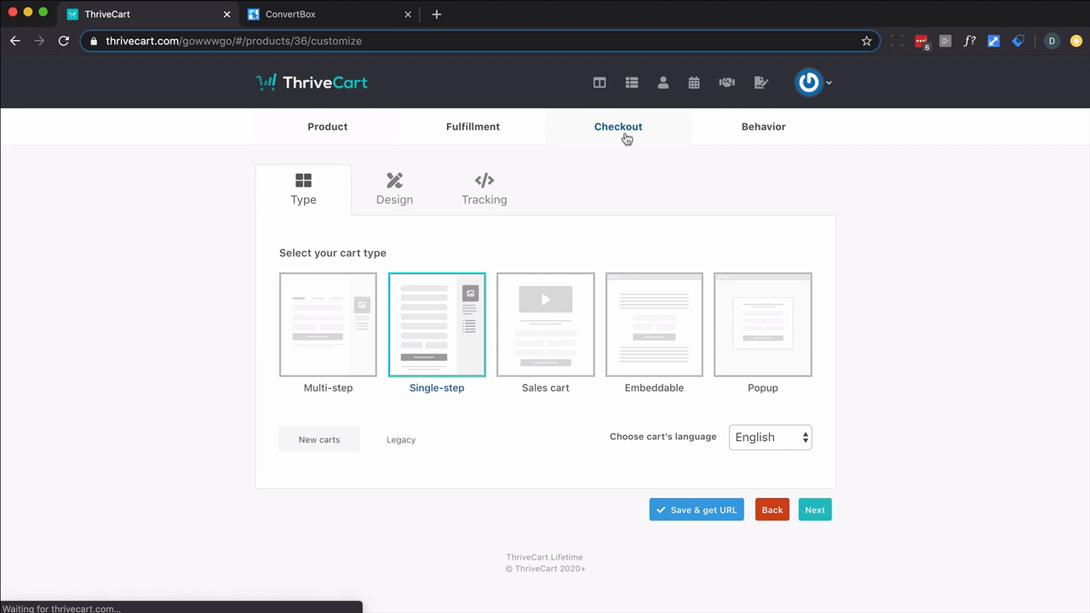
{"action": "left_click", "coordinate": [484, 187]}
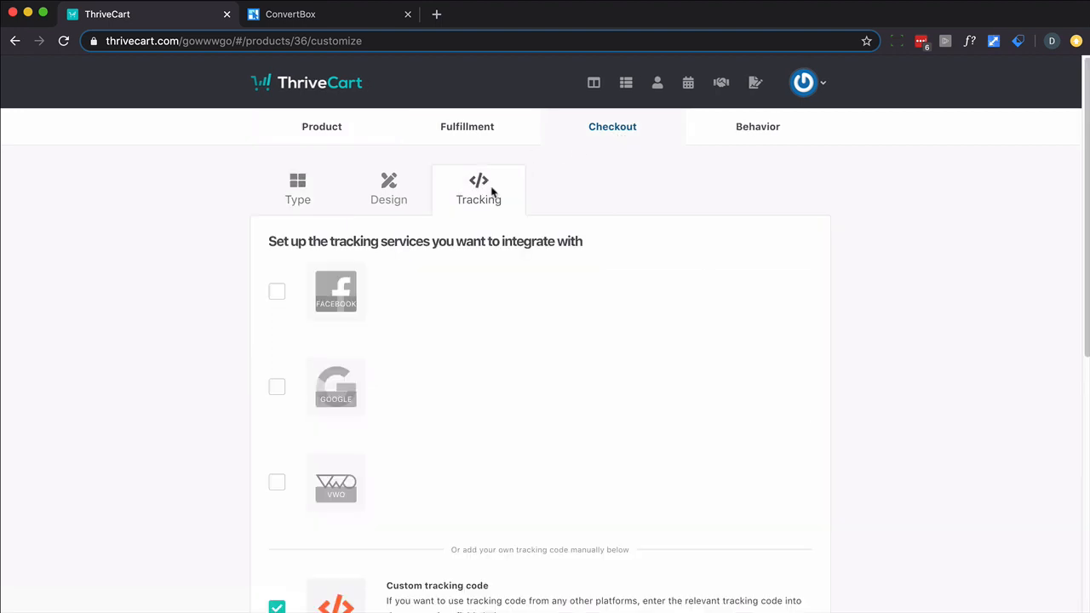
{"action": "scroll", "scroll_direction": "down", "scroll_amount": 3}
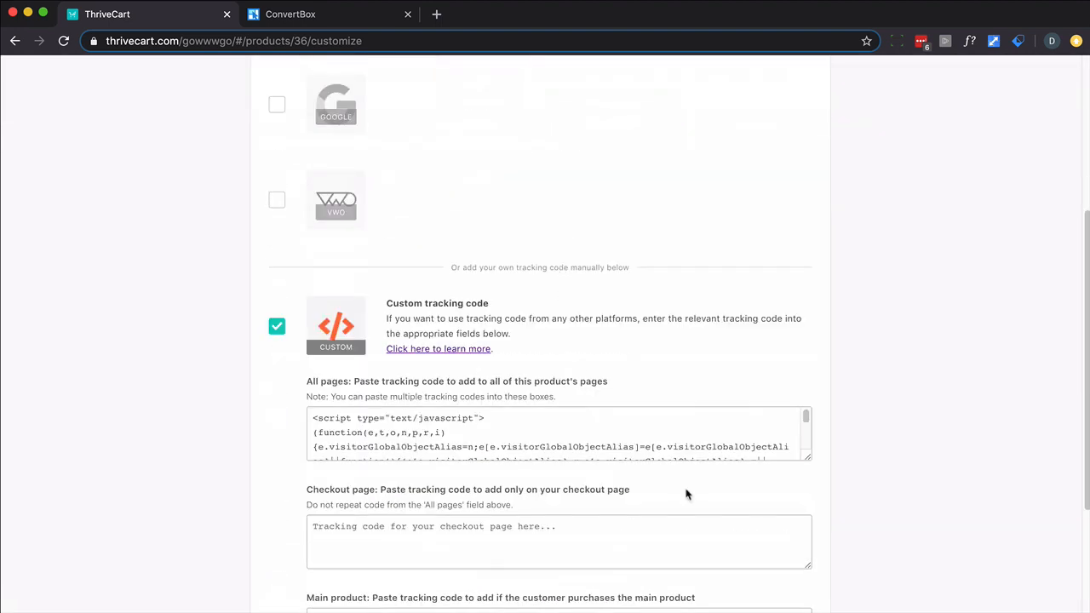
{"action": "scroll", "scroll_direction": "down", "scroll_amount": 3}
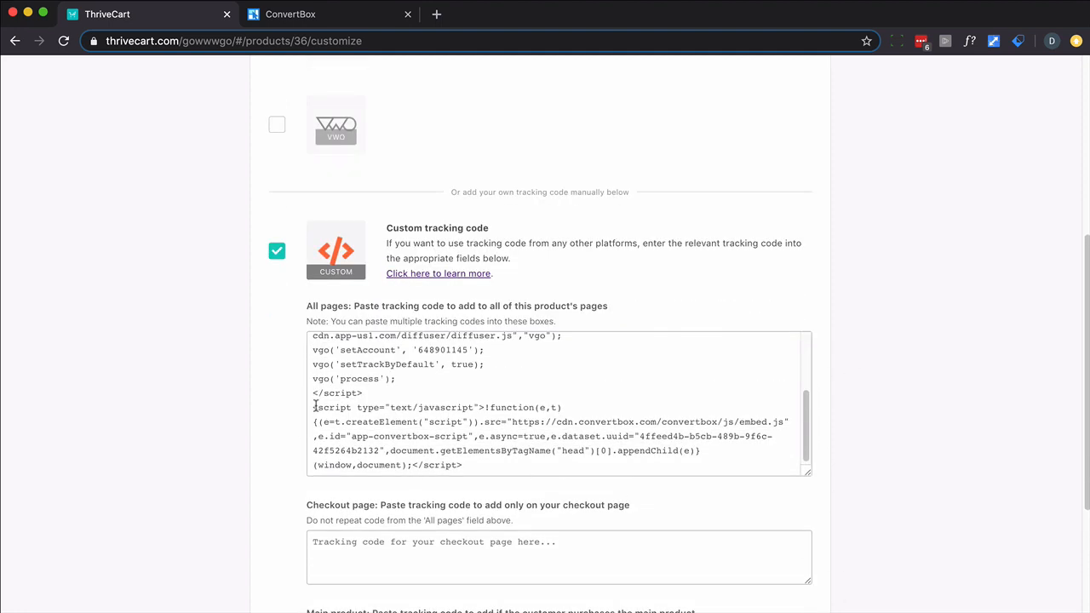
Step: Paste the ConvertBox script into the all-pages tracking code, save, and grab the checkout URL
{"action": "left_click_drag", "start_coordinate": [313, 407], "coordinate": [463, 465]}
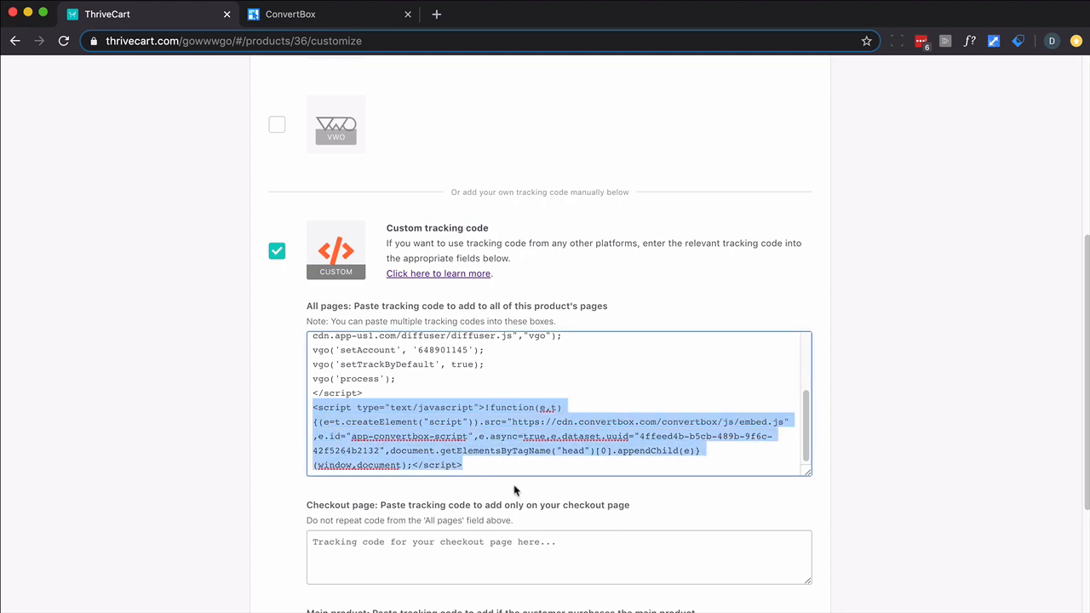
{"action": "mouse_move", "coordinate": [933, 354]}
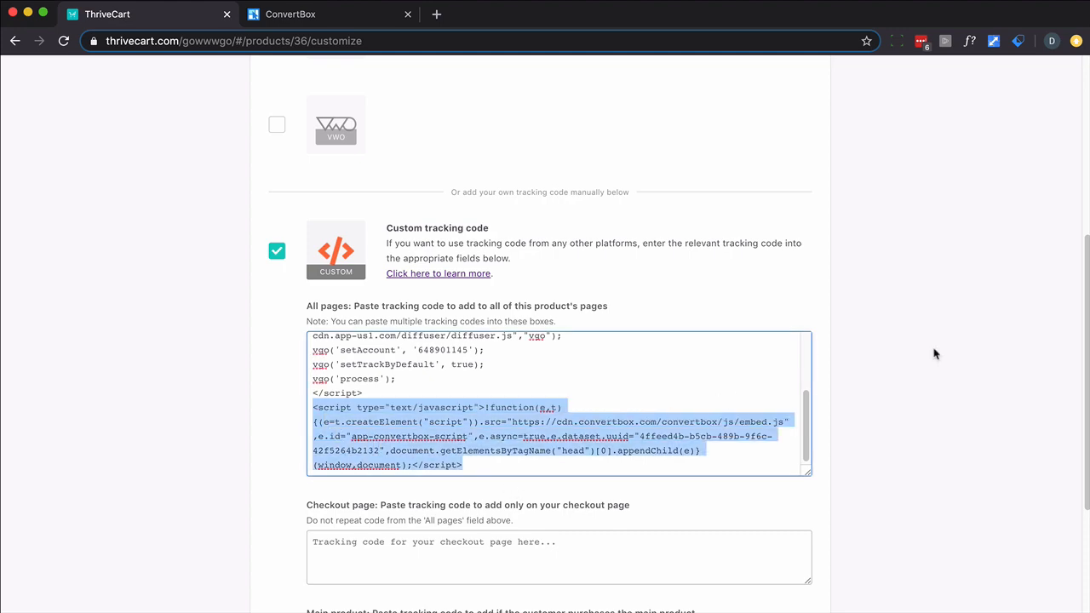
{"action": "left_click", "coordinate": [690, 545]}
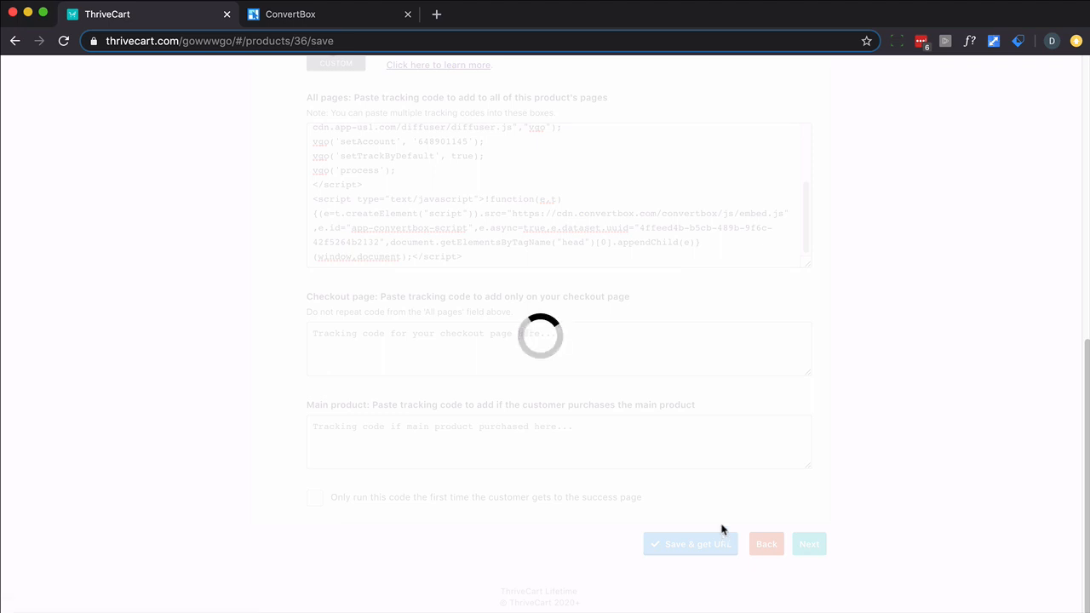
{"action": "left_click", "coordinate": [690, 543]}
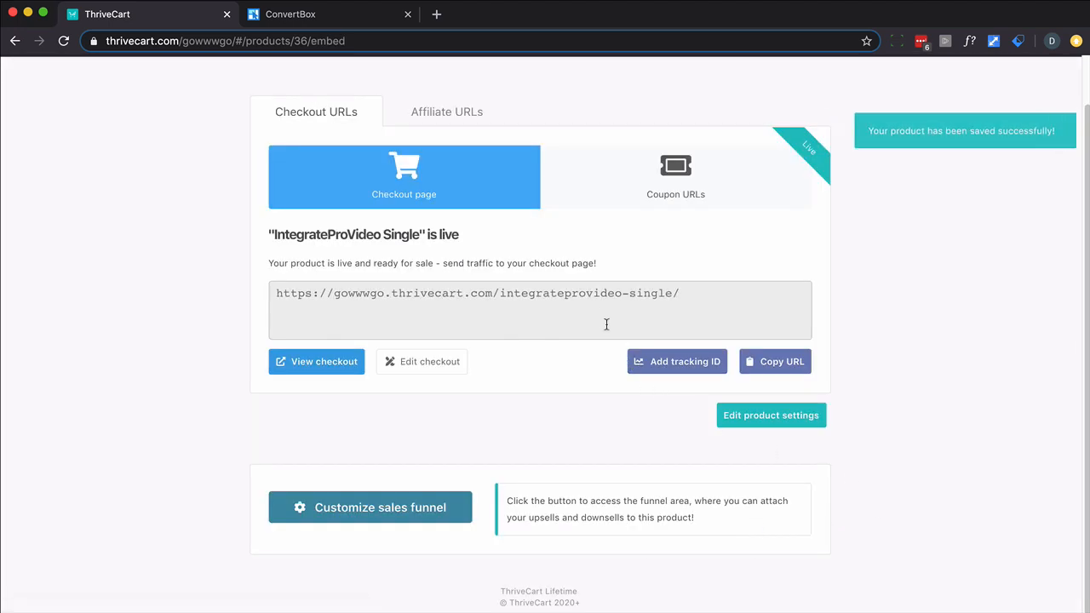
{"action": "triple_click", "coordinate": [477, 293]}
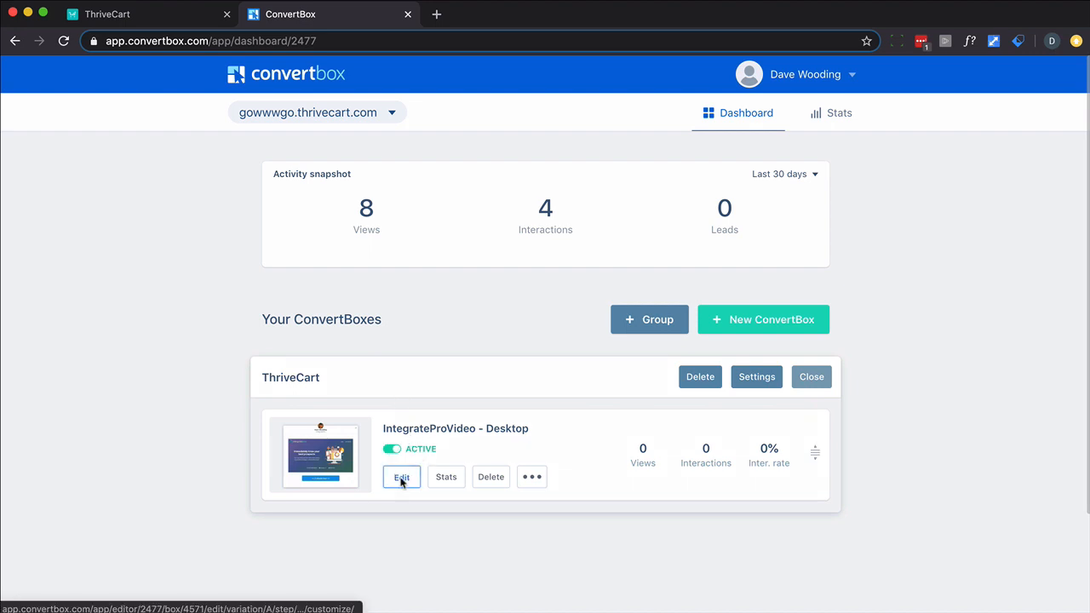
Step: Edit IntegrateProVideo - Desktop and select the 2 minute tour button's actions
{"action": "left_click", "coordinate": [402, 477]}
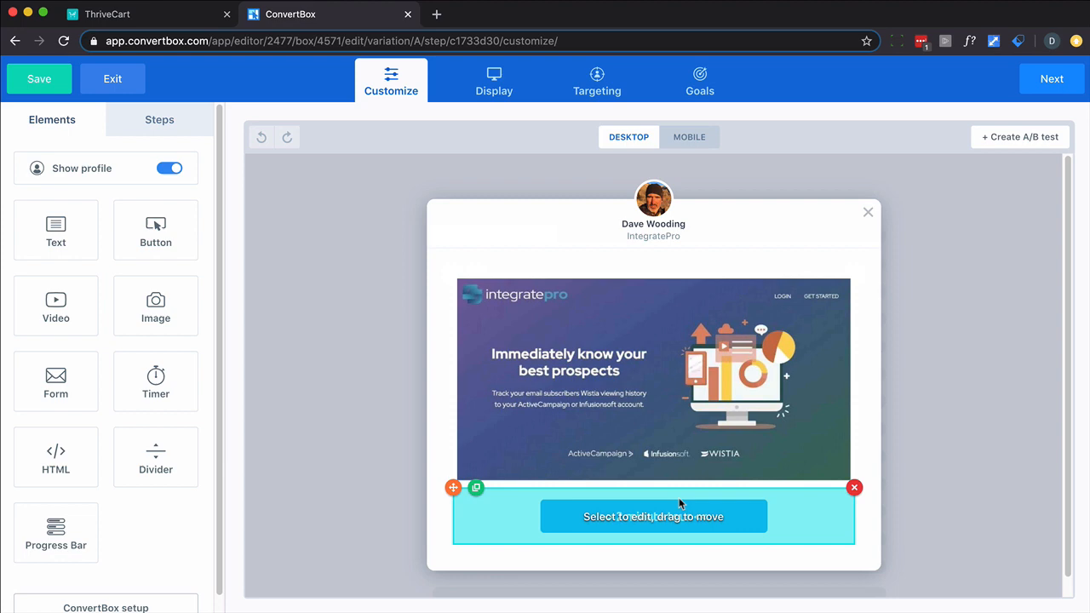
{"action": "left_click", "coordinate": [654, 516]}
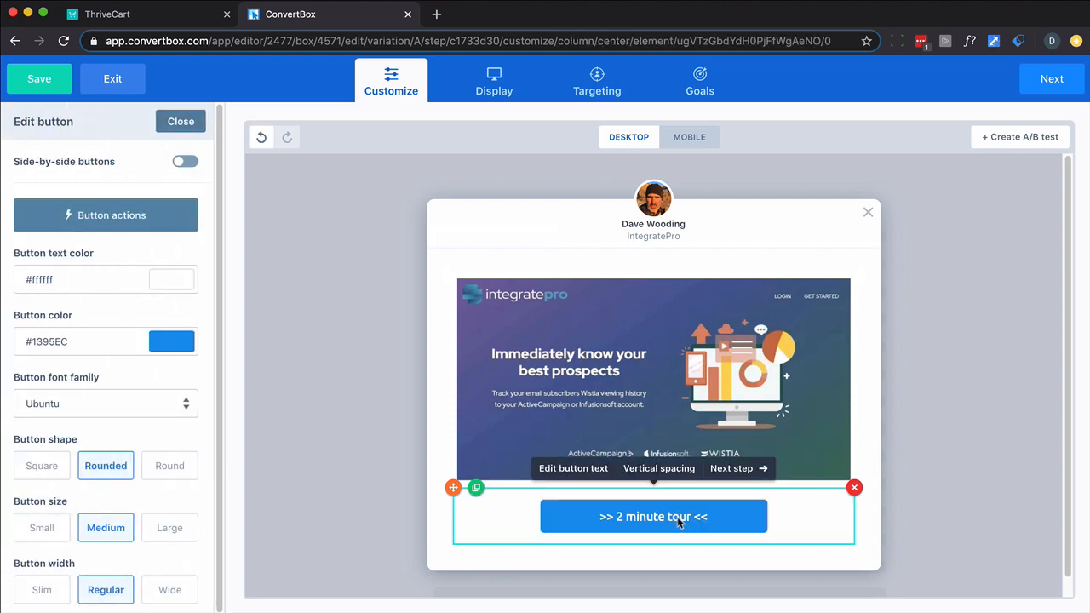
{"action": "left_click", "coordinate": [106, 215]}
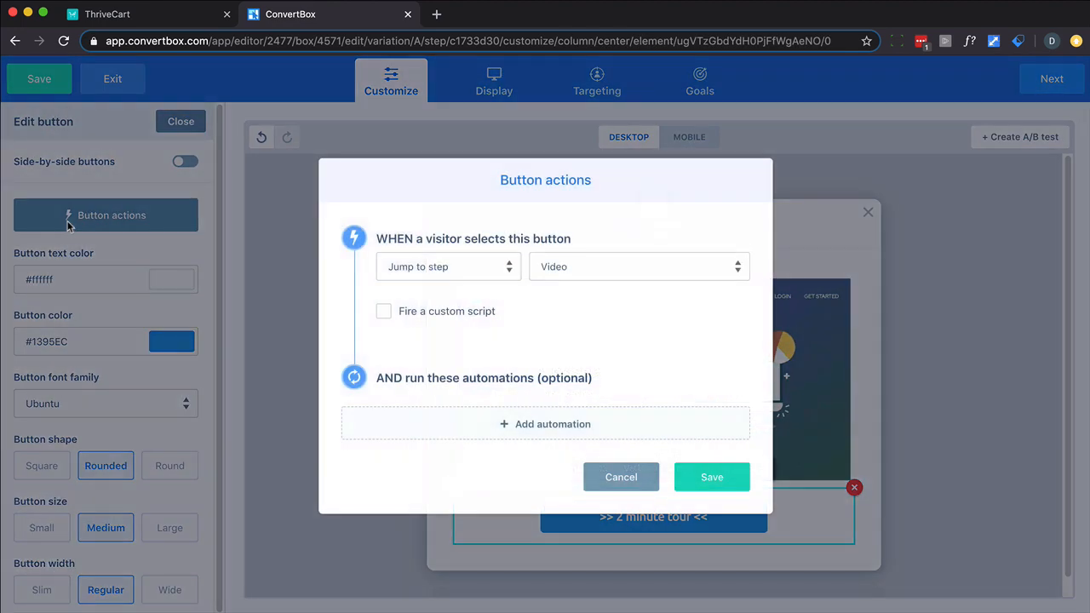
{"action": "mouse_move", "coordinate": [515, 273]}
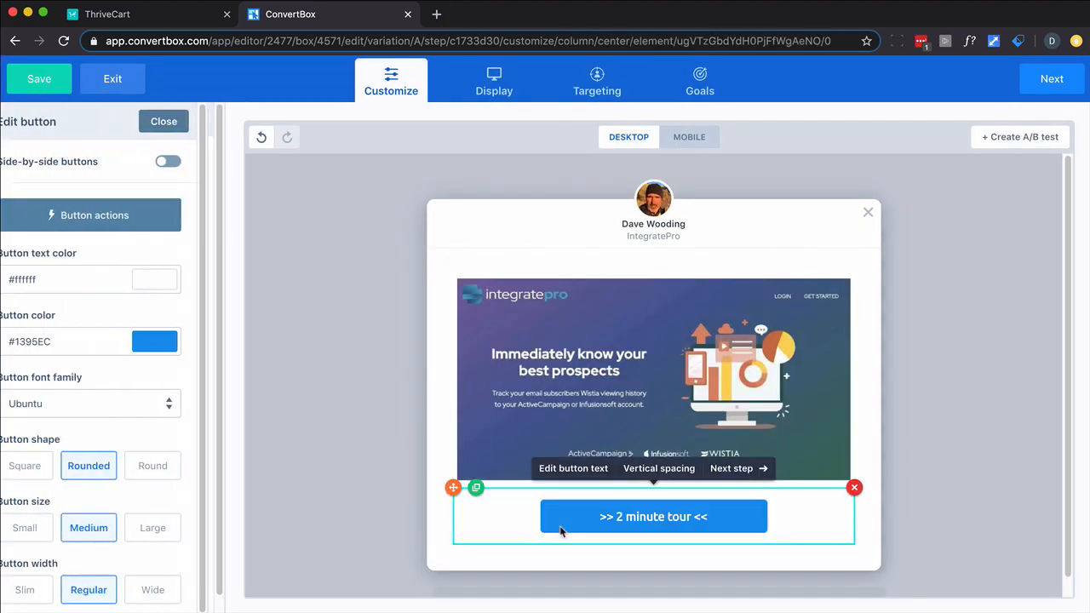
Step: Confirm the button action stays 'Jump to step' > Video and close the button settings
{"action": "left_click", "coordinate": [94, 215]}
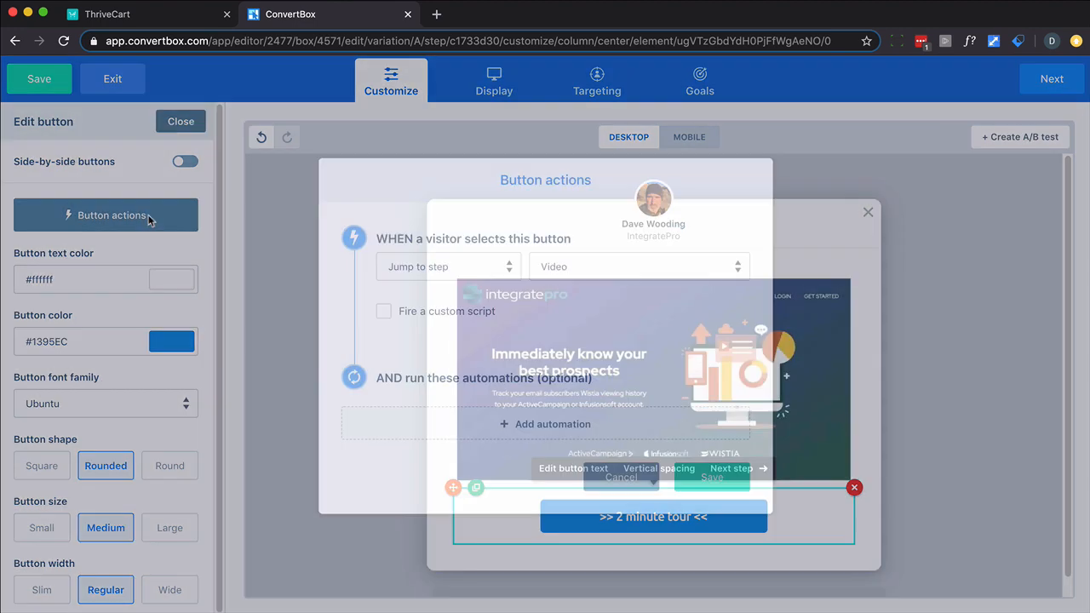
{"action": "left_click", "coordinate": [448, 266]}
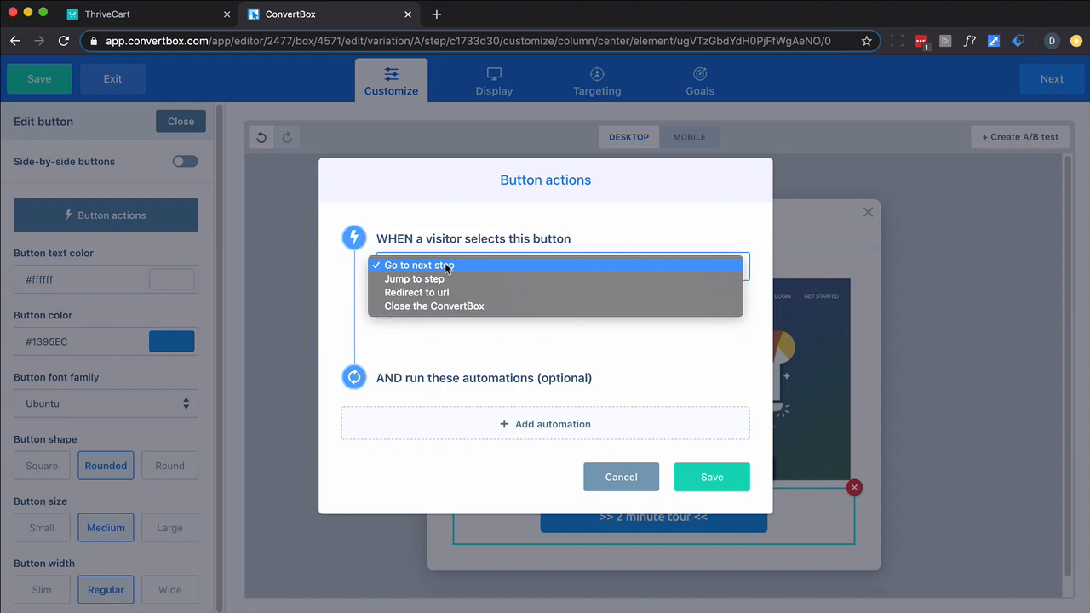
{"action": "left_click", "coordinate": [414, 279]}
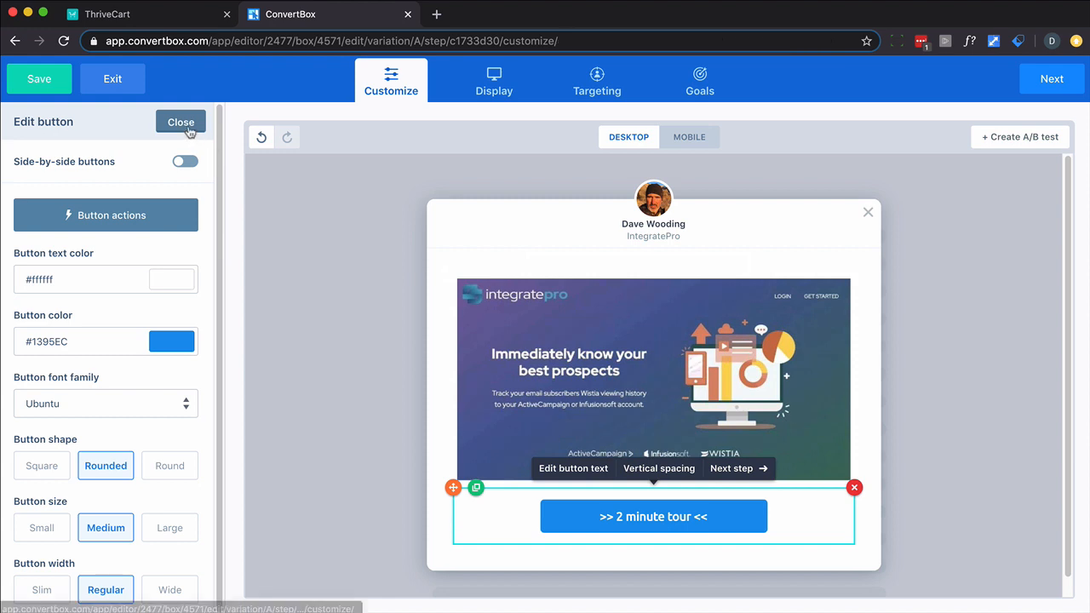
{"action": "left_click", "coordinate": [180, 123]}
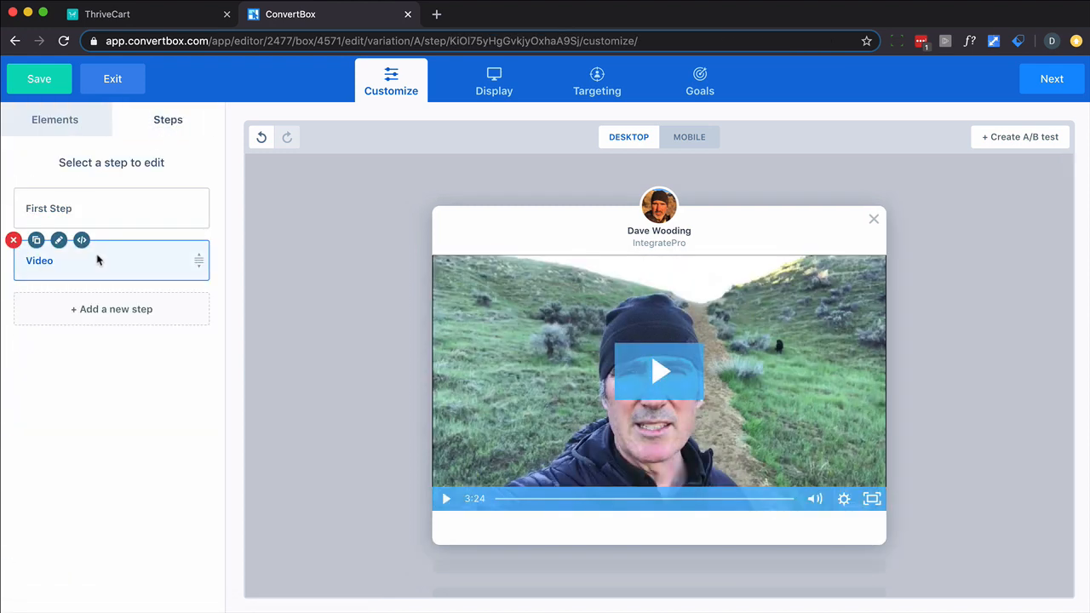
Step: Review the Video step's settings, toggling the full-width banner off and back on
{"action": "left_click", "coordinate": [657, 382]}
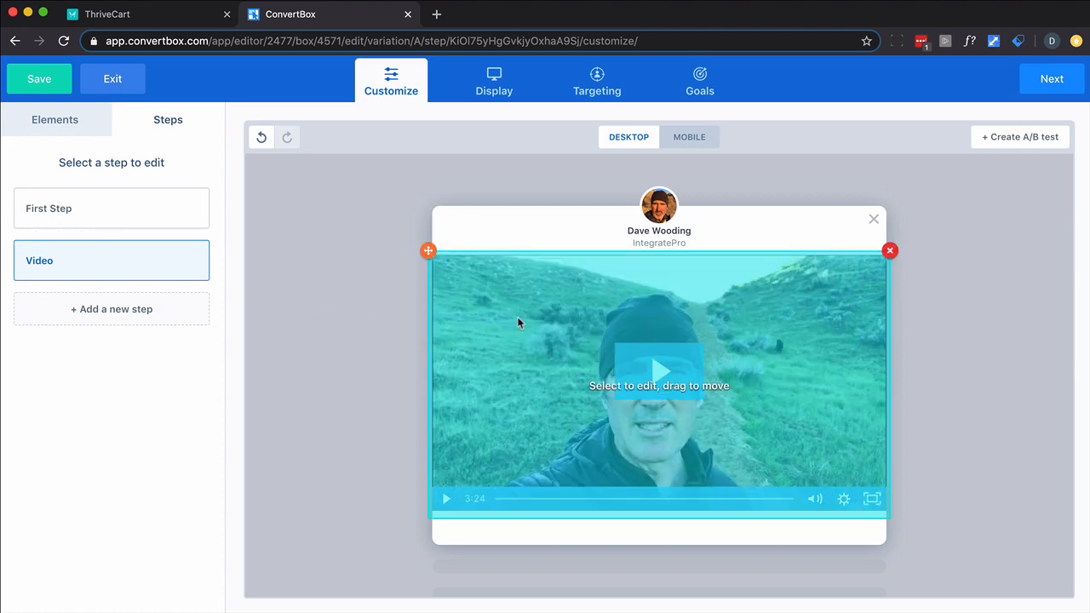
{"action": "left_click", "coordinate": [658, 388]}
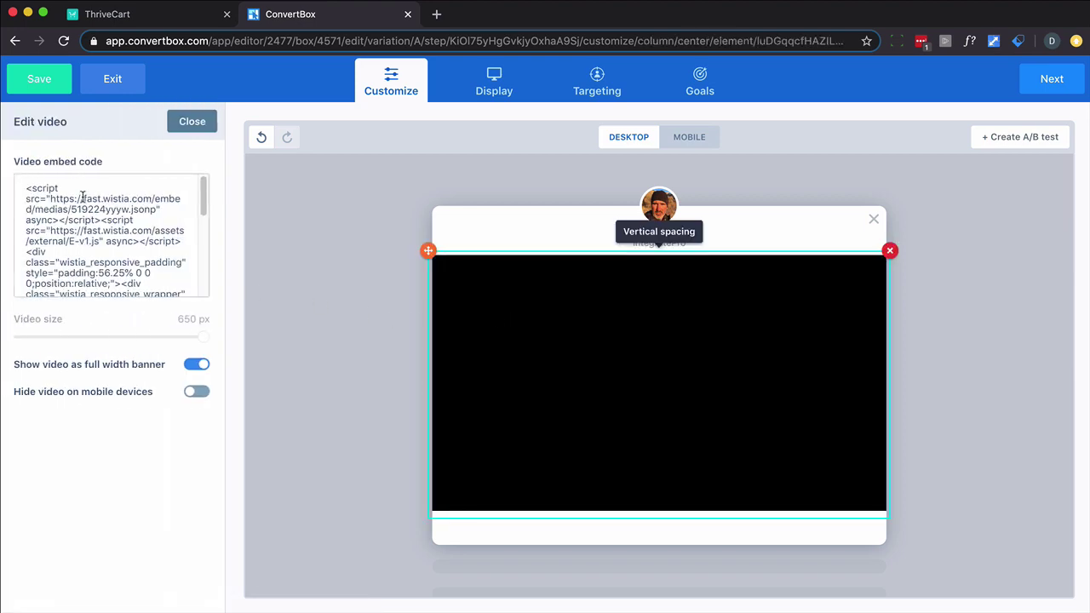
{"action": "mouse_move", "coordinate": [92, 382]}
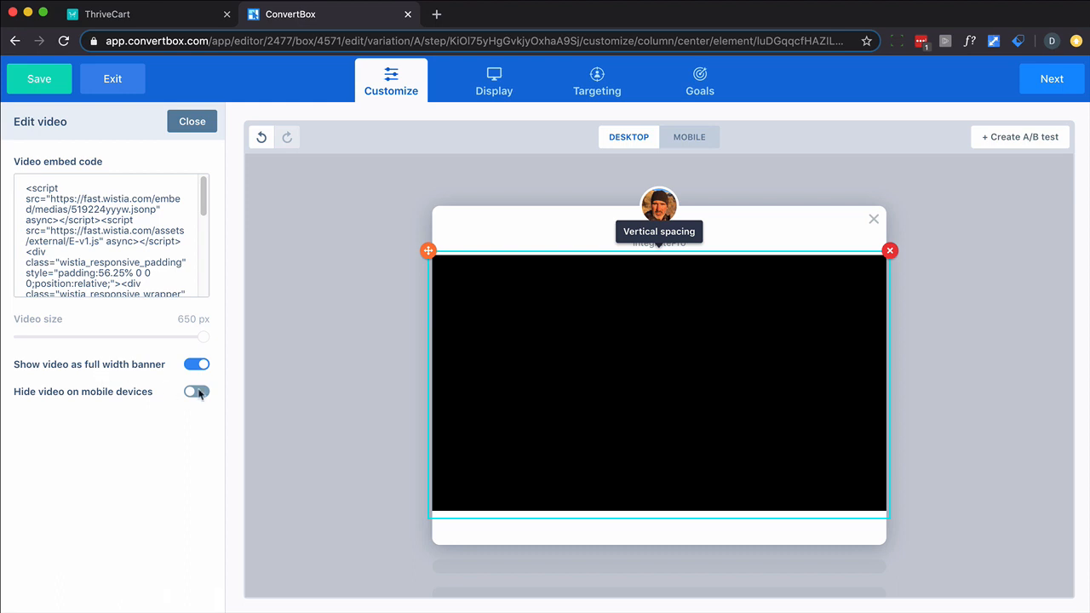
{"action": "left_click", "coordinate": [196, 365]}
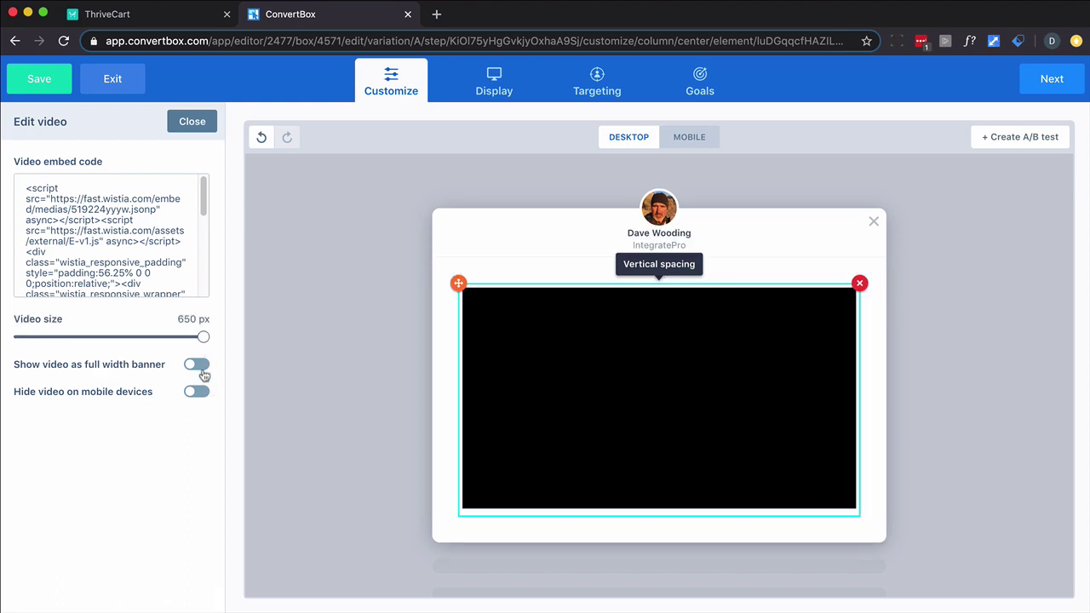
{"action": "left_click", "coordinate": [197, 365]}
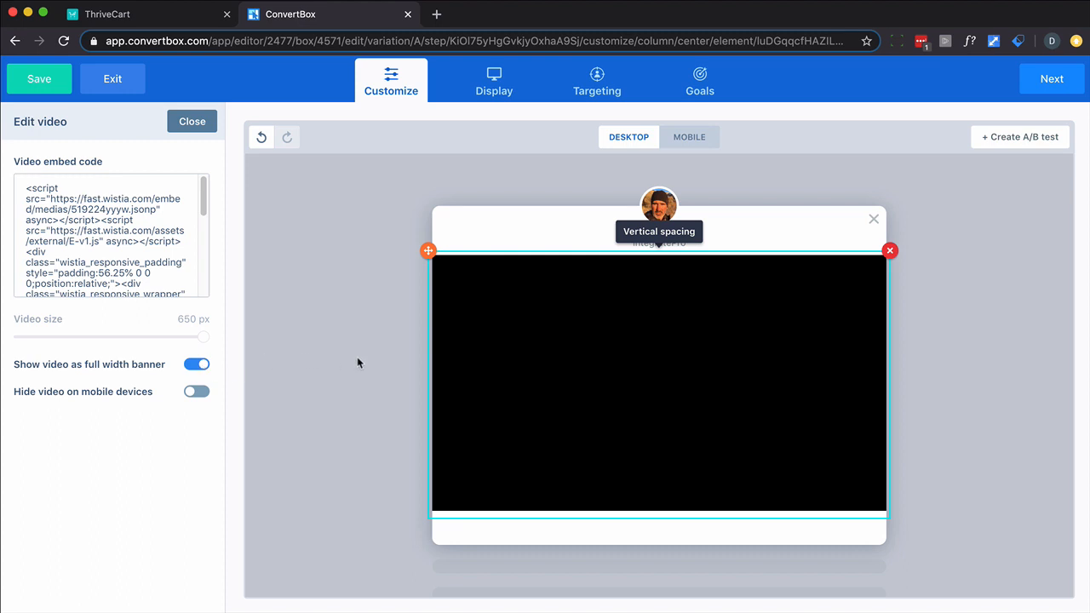
{"action": "left_click", "coordinate": [191, 121]}
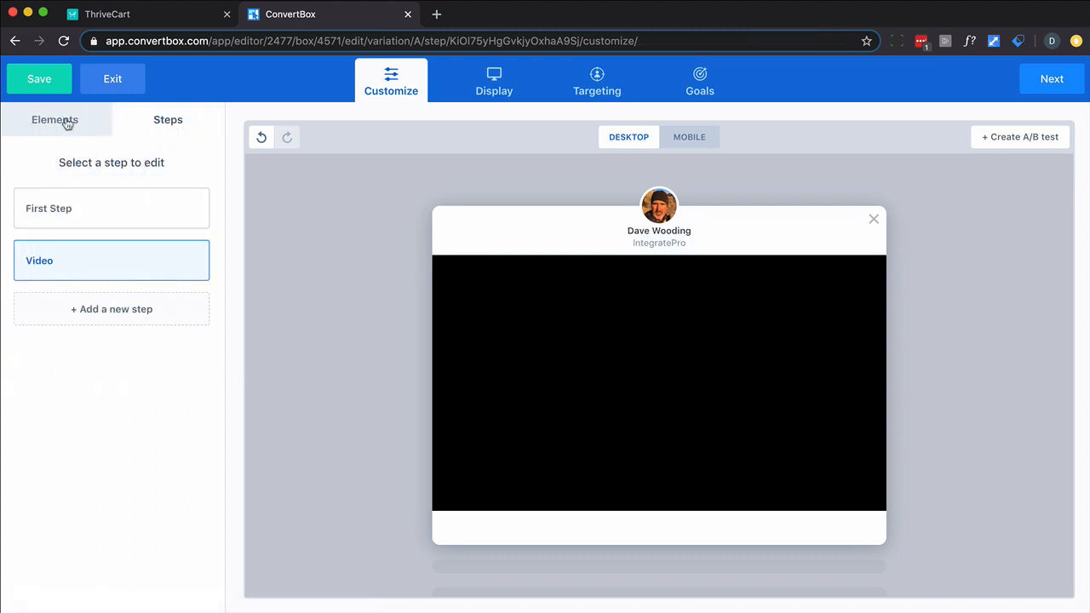
Step: Check the First Step in mobile and desktop preview, then move to the Display settings
{"action": "left_click", "coordinate": [110, 208]}
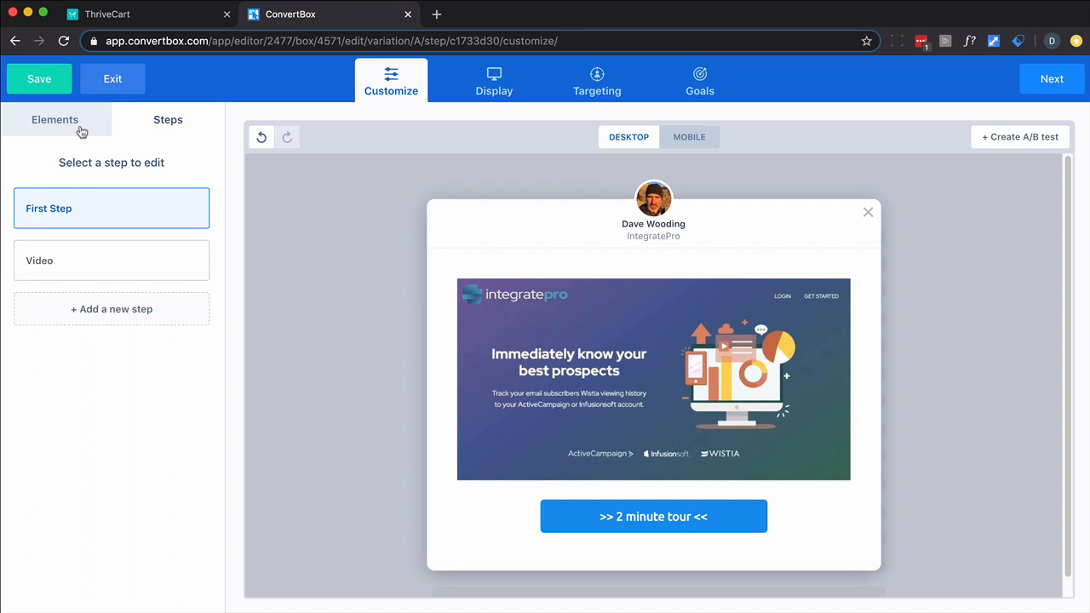
{"action": "left_click", "coordinate": [51, 119]}
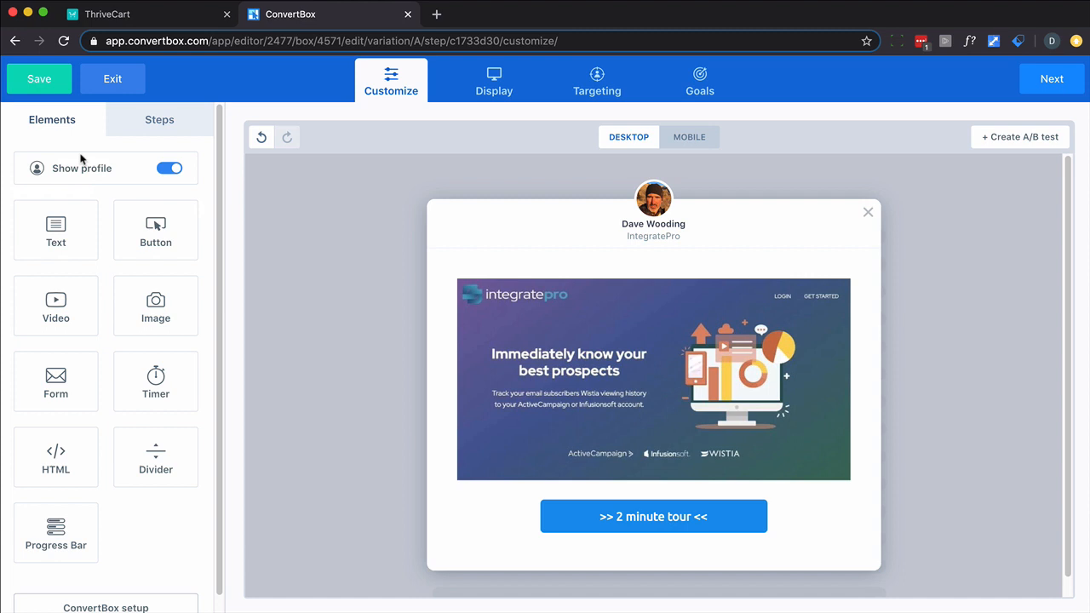
{"action": "left_click", "coordinate": [690, 136]}
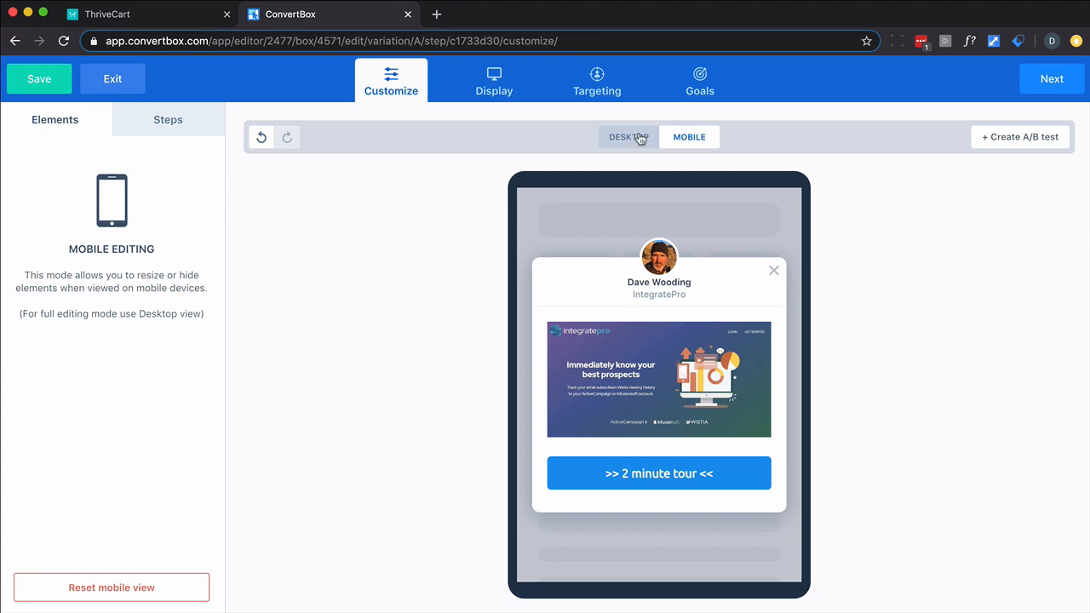
{"action": "left_click", "coordinate": [626, 136]}
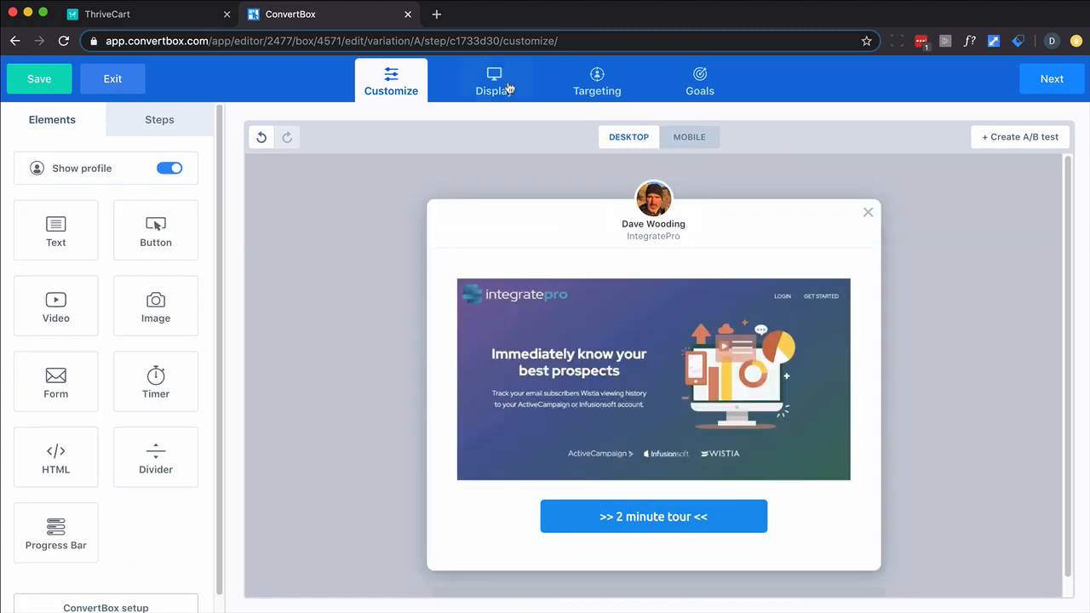
{"action": "left_click", "coordinate": [493, 82]}
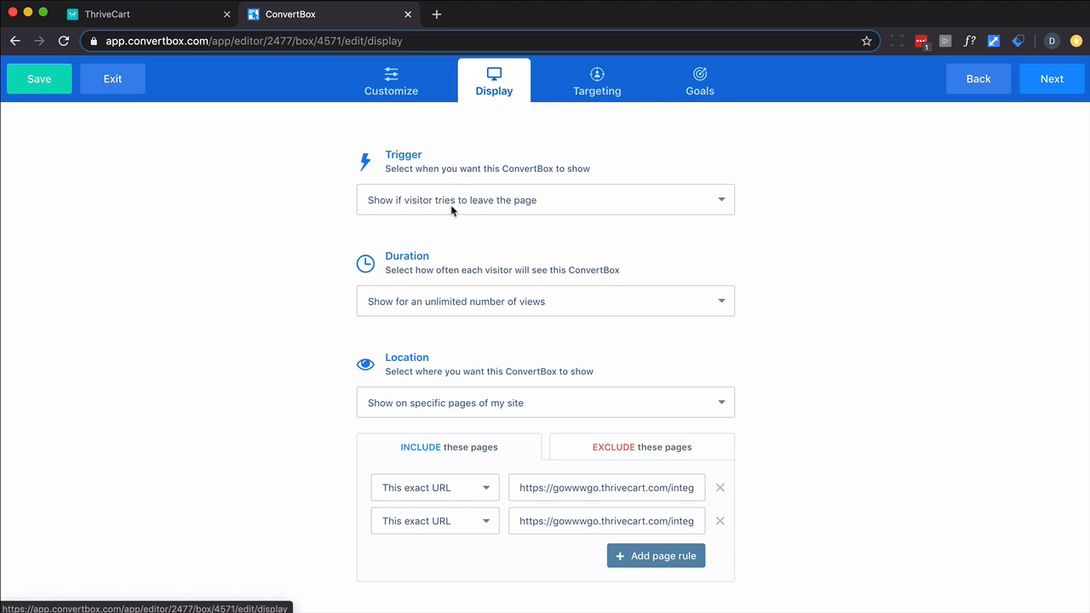
{"action": "mouse_move", "coordinate": [422, 218]}
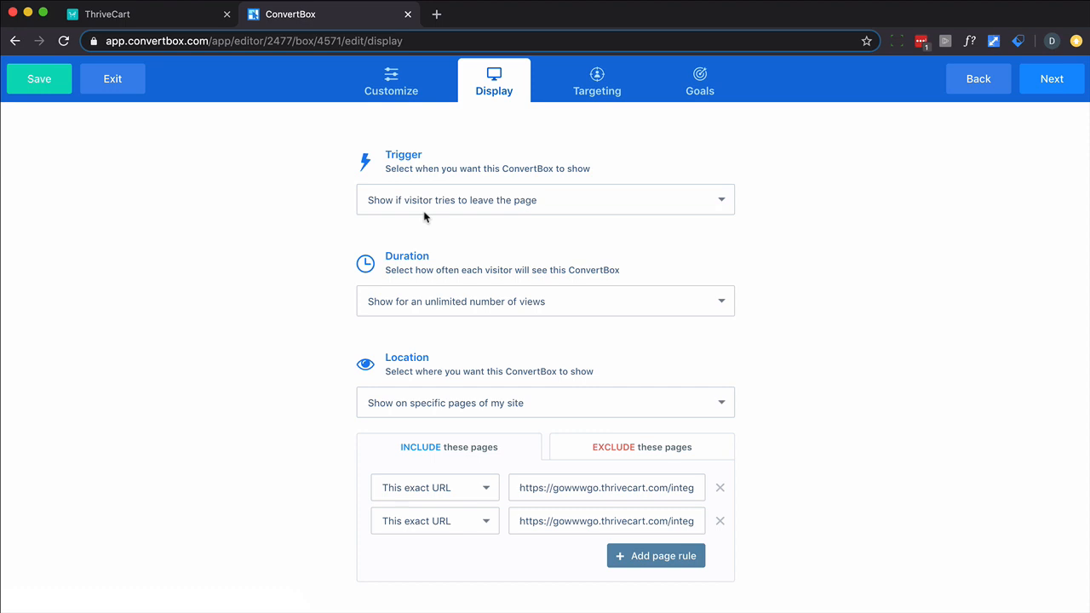
{"action": "mouse_move", "coordinate": [431, 221]}
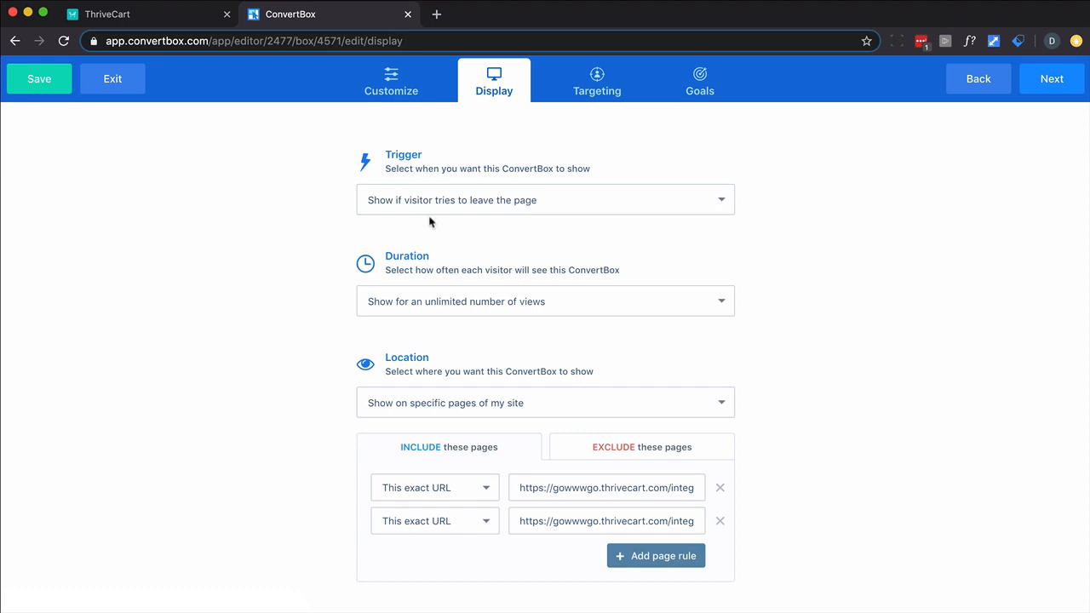
{"action": "mouse_move", "coordinate": [453, 501]}
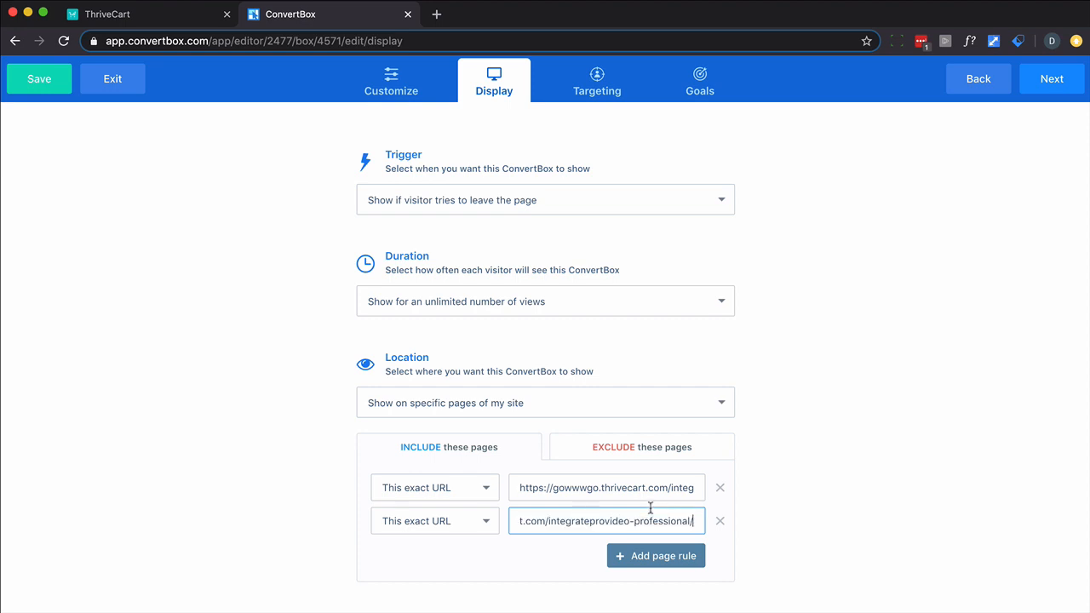
{"action": "mouse_move", "coordinate": [626, 453]}
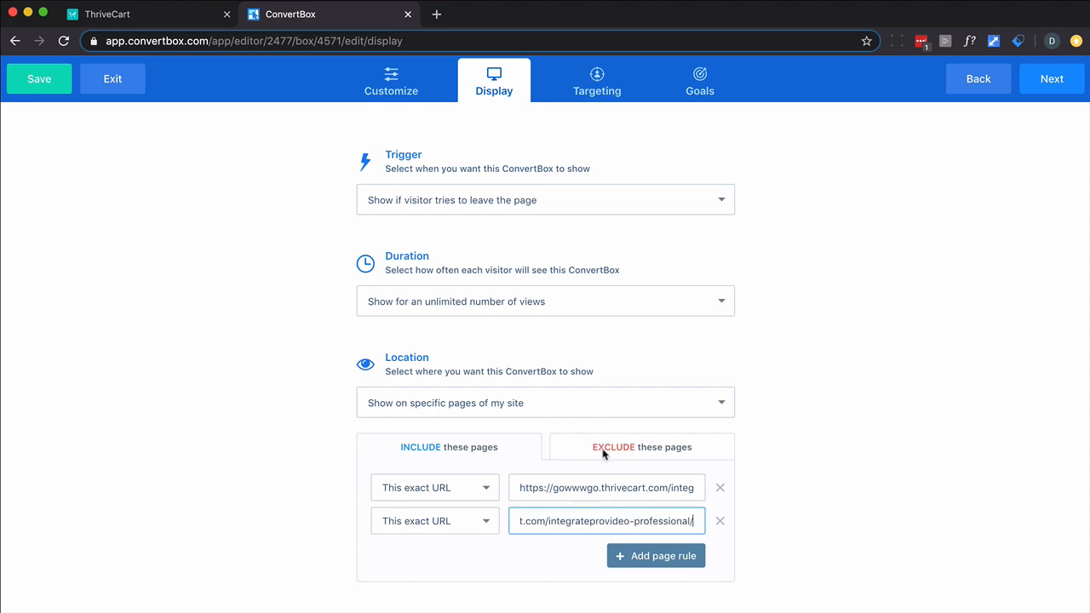
{"action": "mouse_move", "coordinate": [569, 293]}
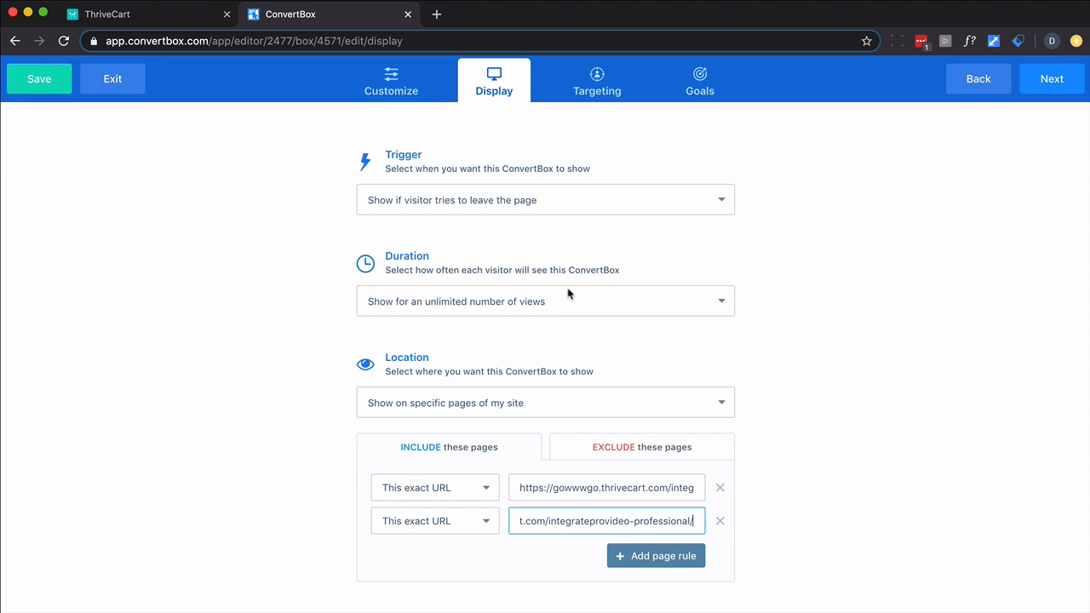
{"action": "mouse_move", "coordinate": [557, 310]}
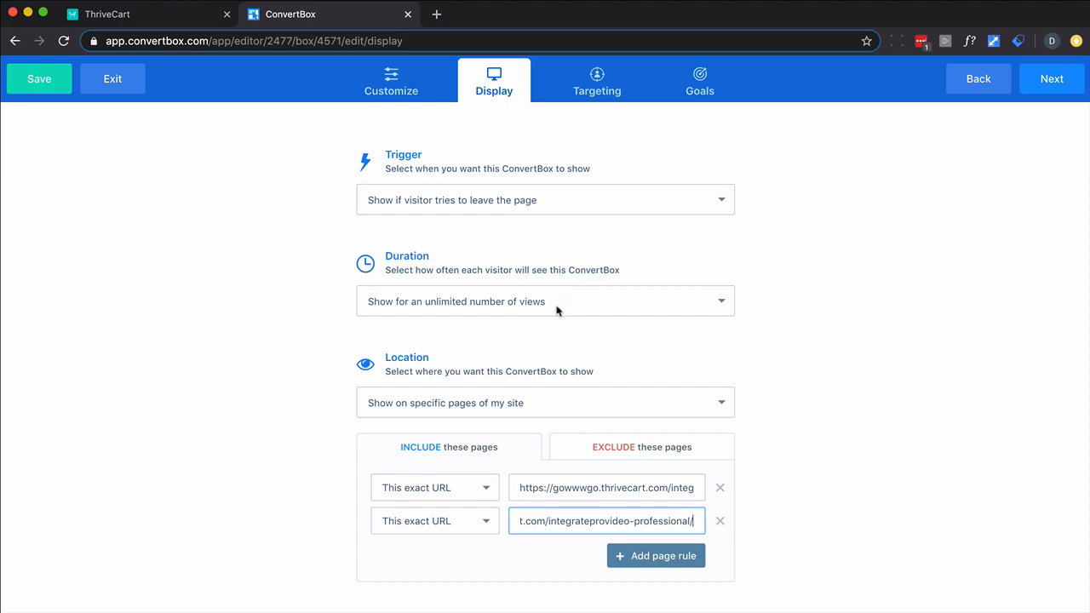
Step: Cap views per visitor, try a 2-per-day limit but keep unlimited daily views, then go to Targeting
{"action": "left_click", "coordinate": [545, 299]}
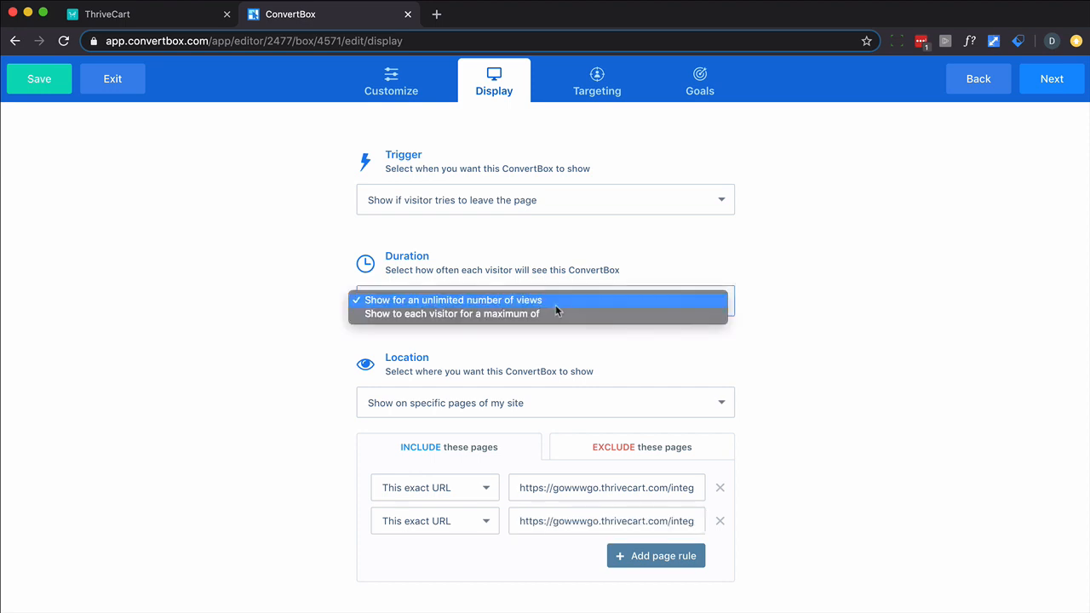
{"action": "left_click", "coordinate": [452, 314]}
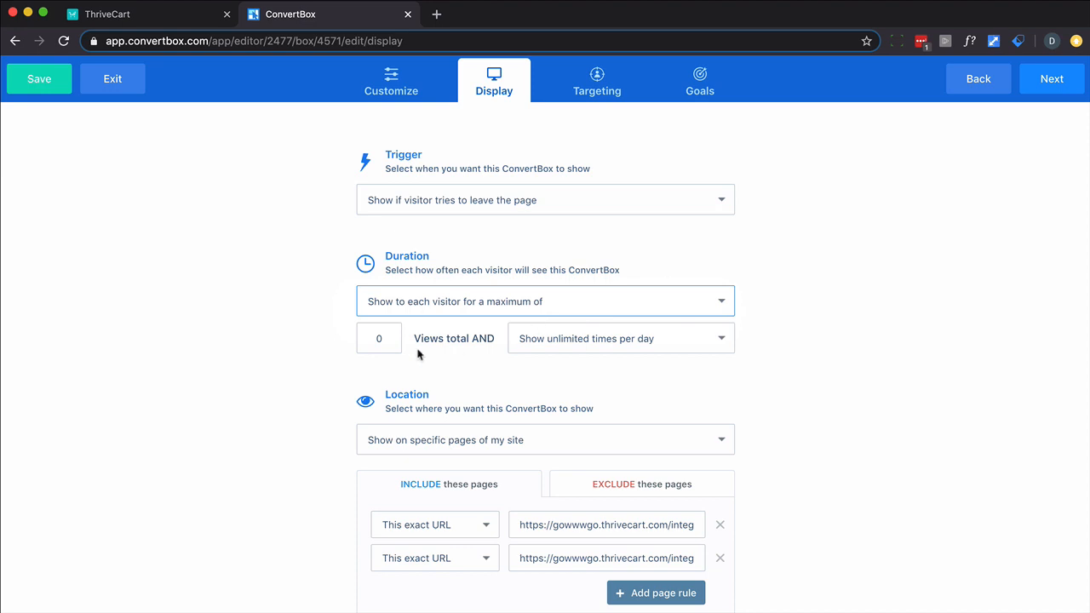
{"action": "left_click", "coordinate": [620, 337]}
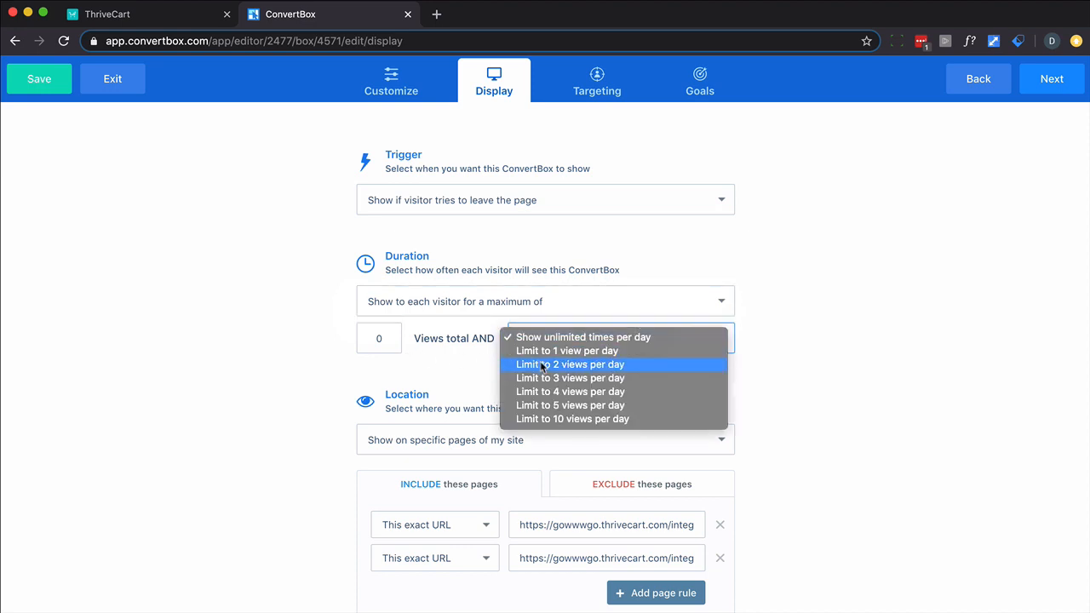
{"action": "left_click", "coordinate": [571, 365]}
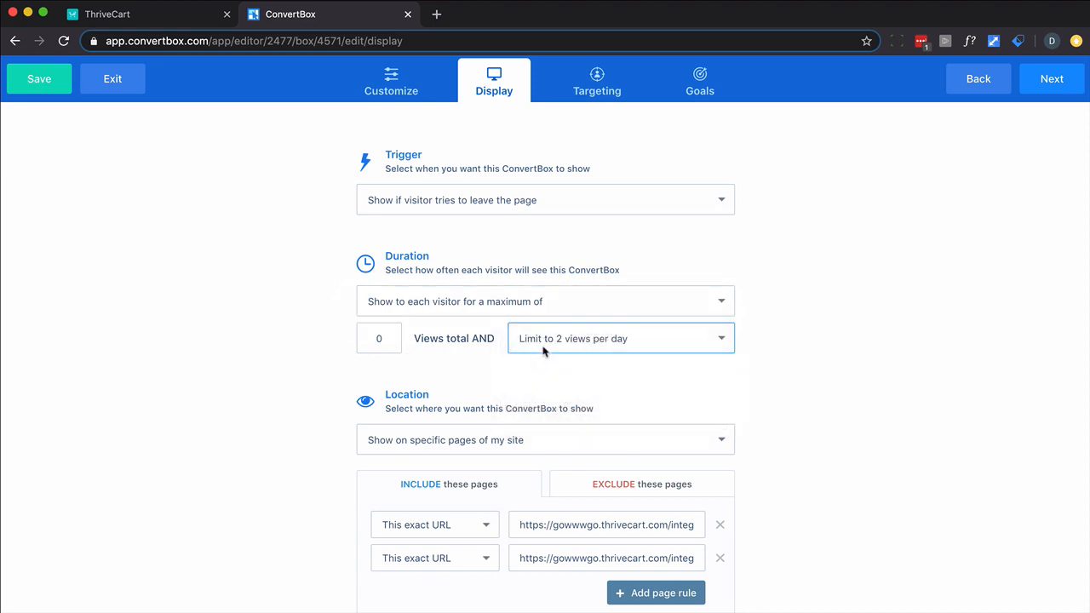
{"action": "left_click", "coordinate": [620, 337]}
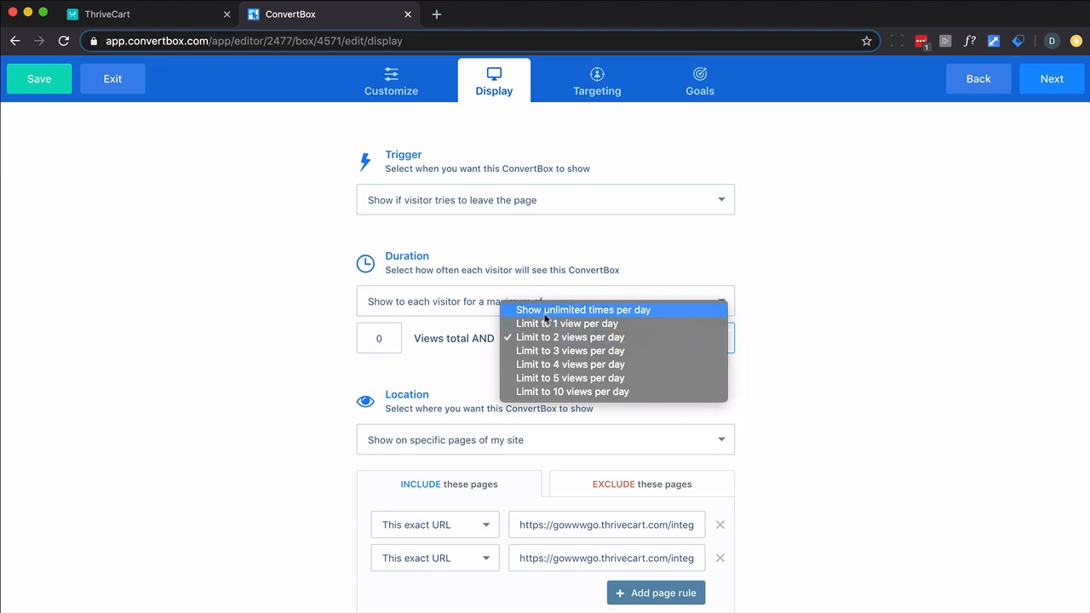
{"action": "left_click", "coordinate": [582, 310]}
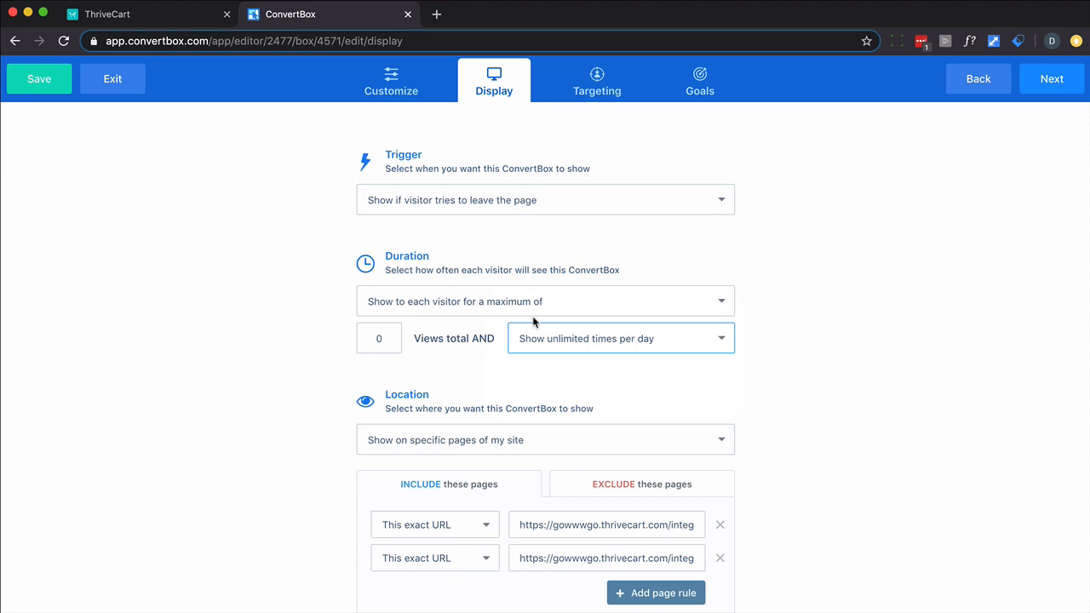
{"action": "mouse_move", "coordinate": [583, 126]}
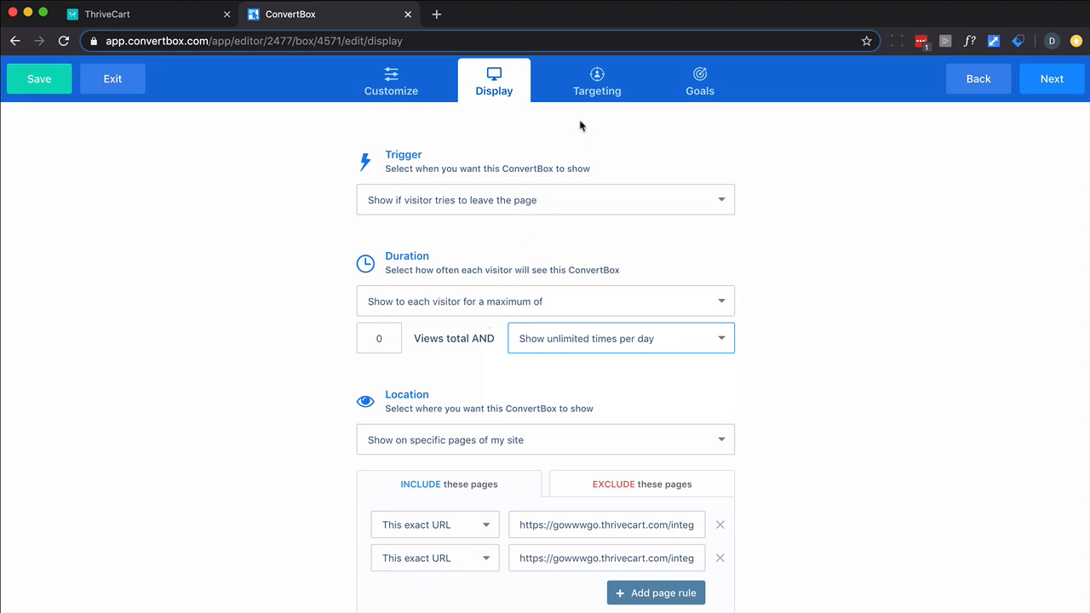
{"action": "left_click", "coordinate": [596, 80]}
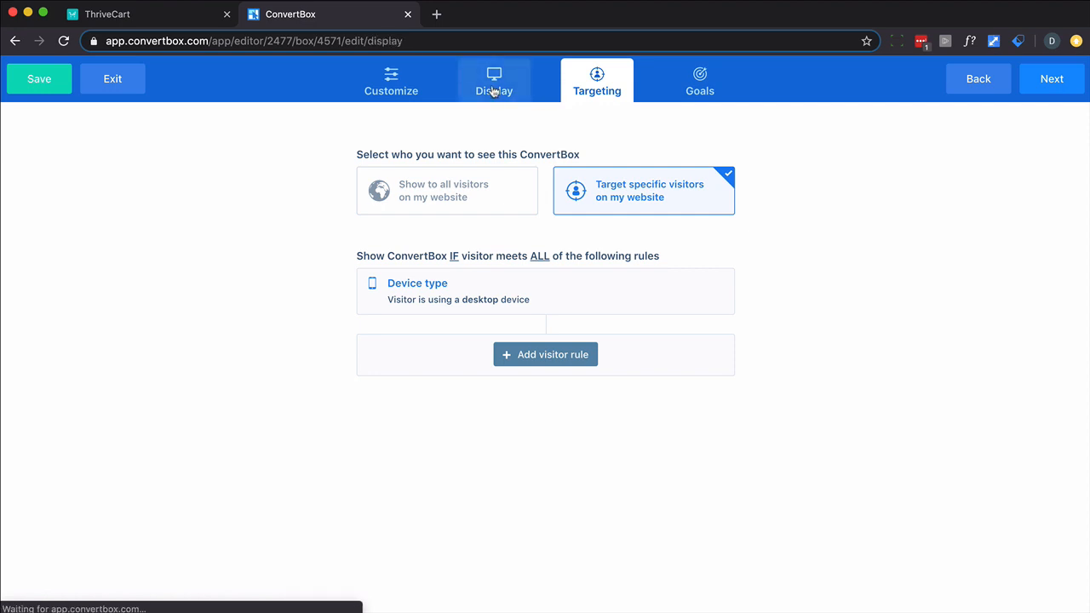
Step: Check the Device type rule is set to Desktop and save it unchanged
{"action": "left_click", "coordinate": [494, 82]}
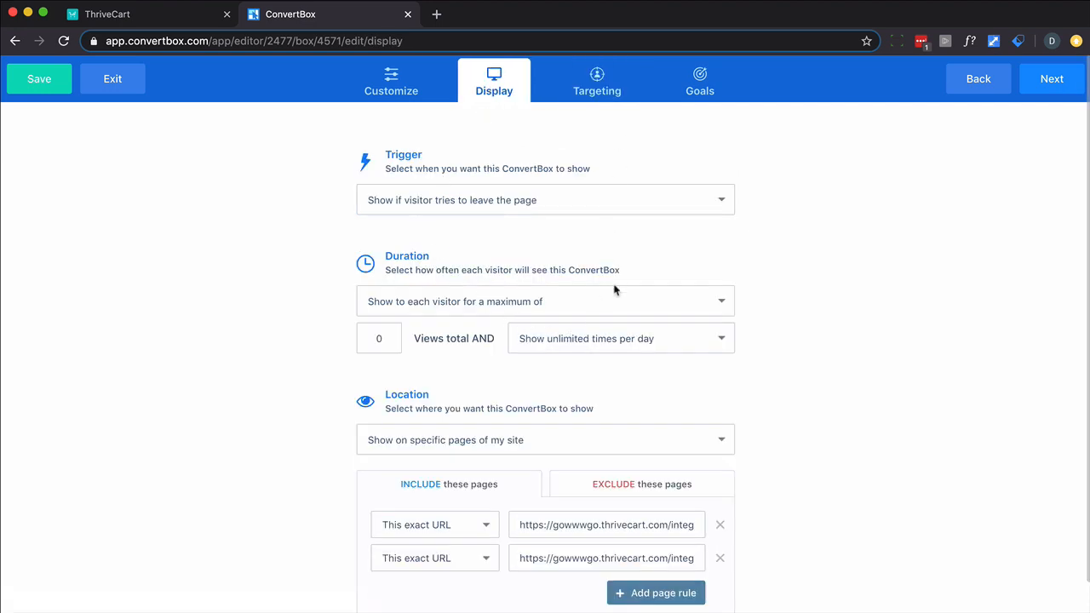
{"action": "left_click", "coordinate": [596, 82]}
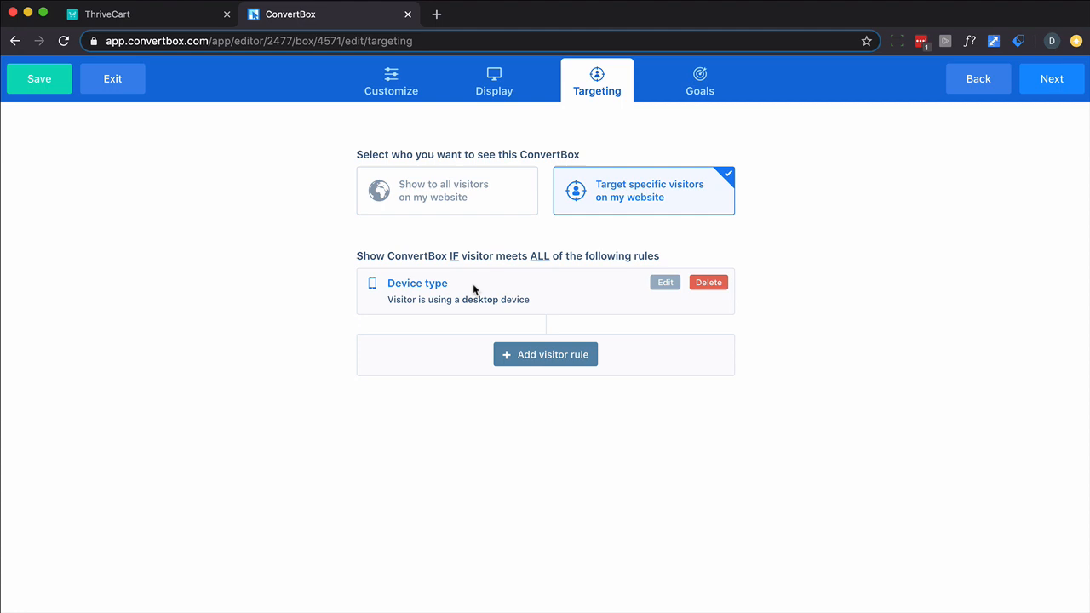
{"action": "left_click", "coordinate": [664, 283]}
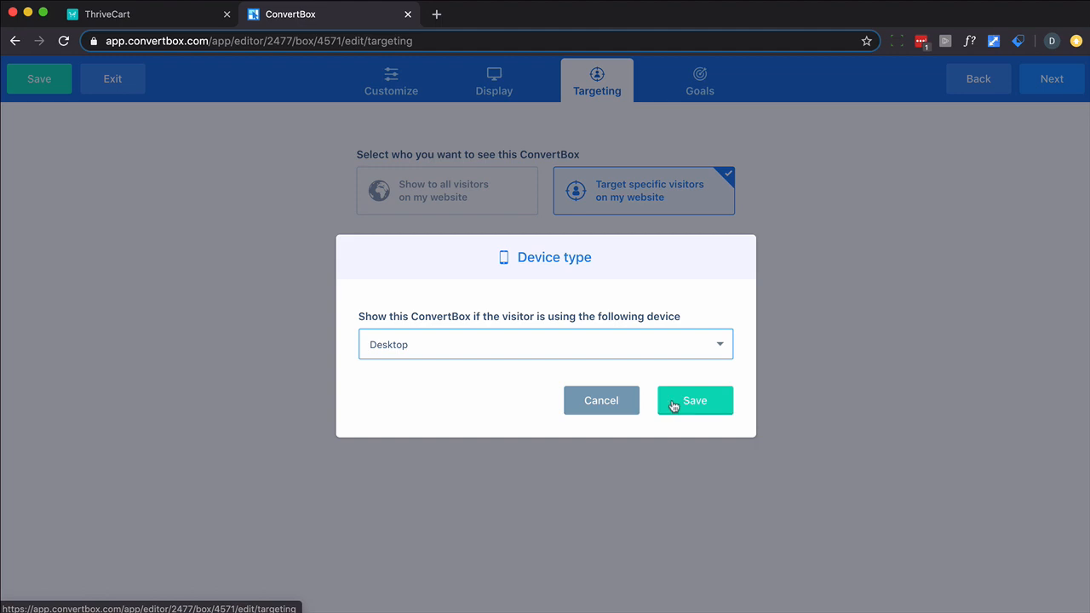
{"action": "left_click", "coordinate": [695, 400]}
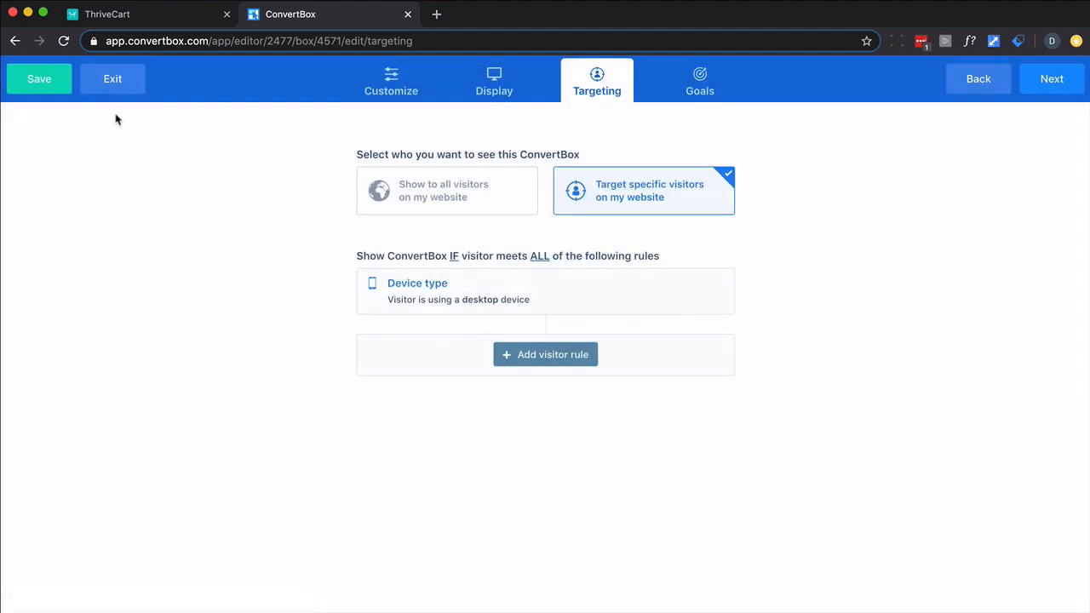
Step: Exit the editor without saving changes
{"action": "left_click", "coordinate": [113, 78]}
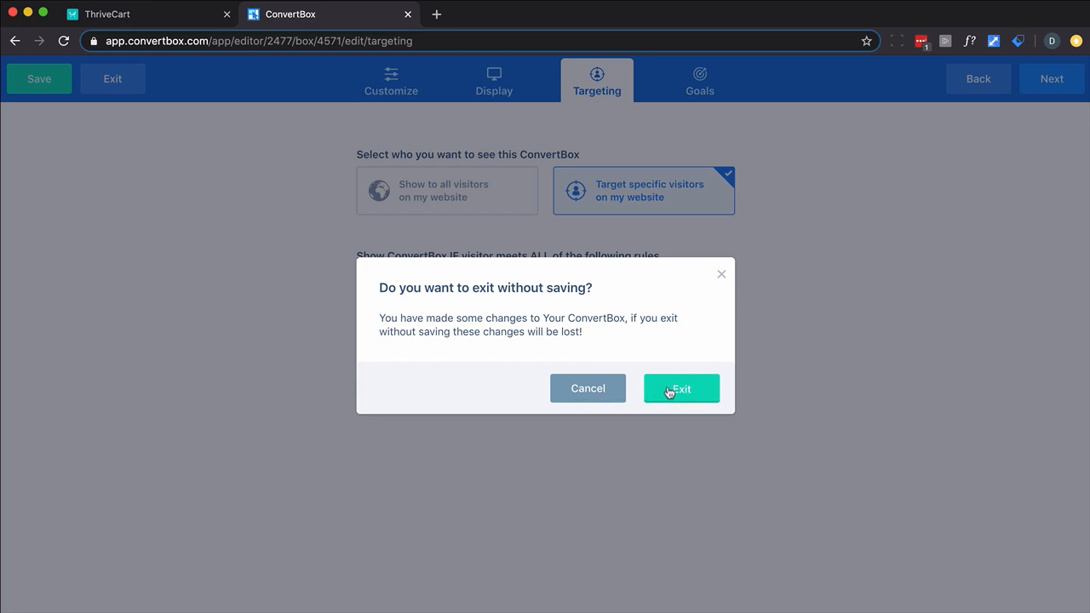
{"action": "left_click", "coordinate": [681, 389]}
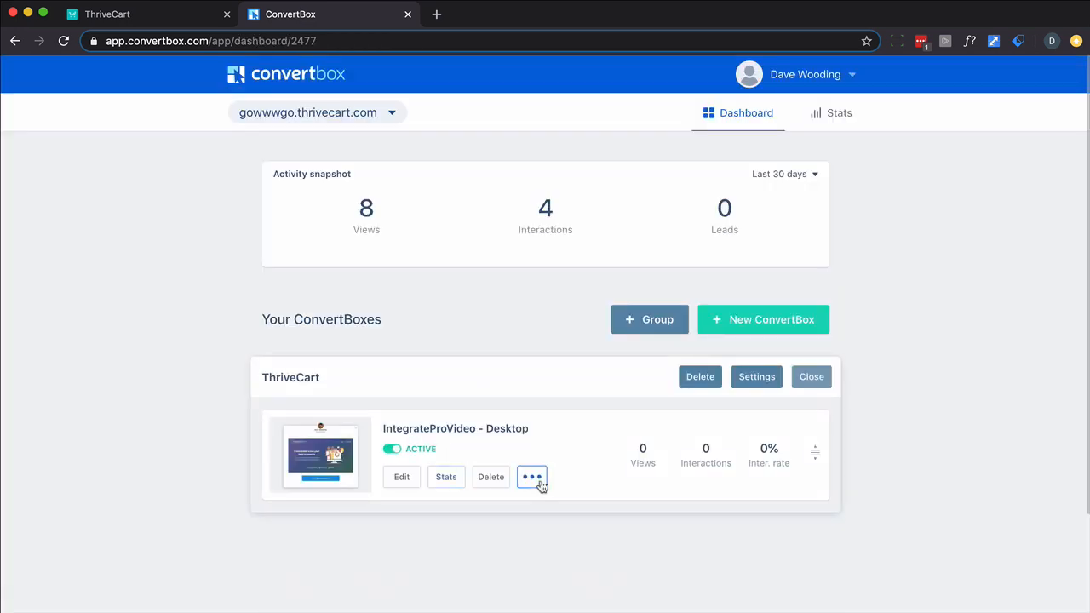
Step: Clone the Desktop popup and switch the copy on
{"action": "left_click", "coordinate": [532, 477]}
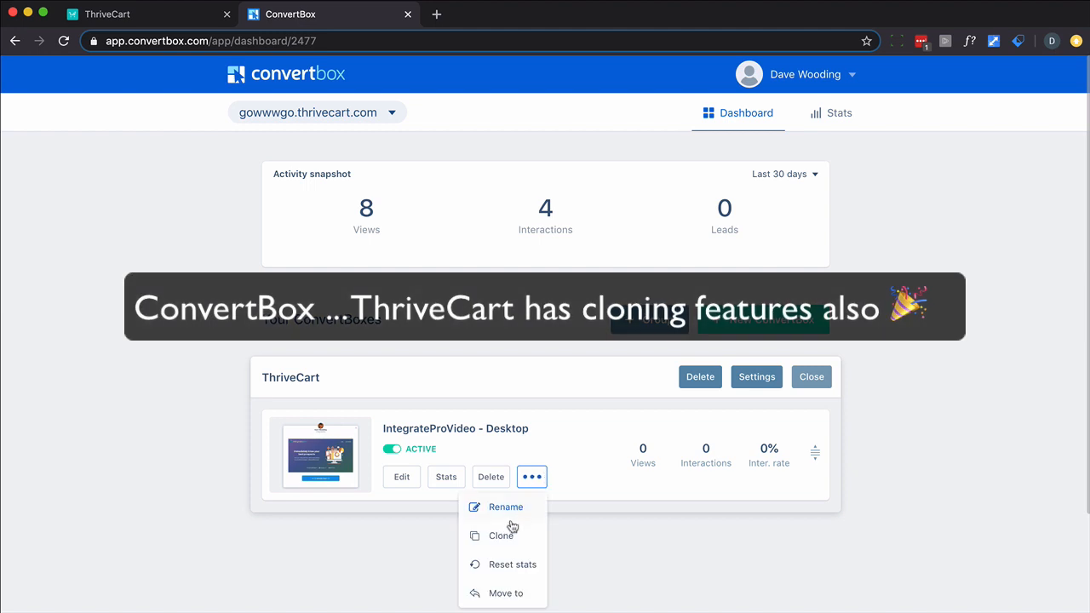
{"action": "left_click", "coordinate": [501, 535]}
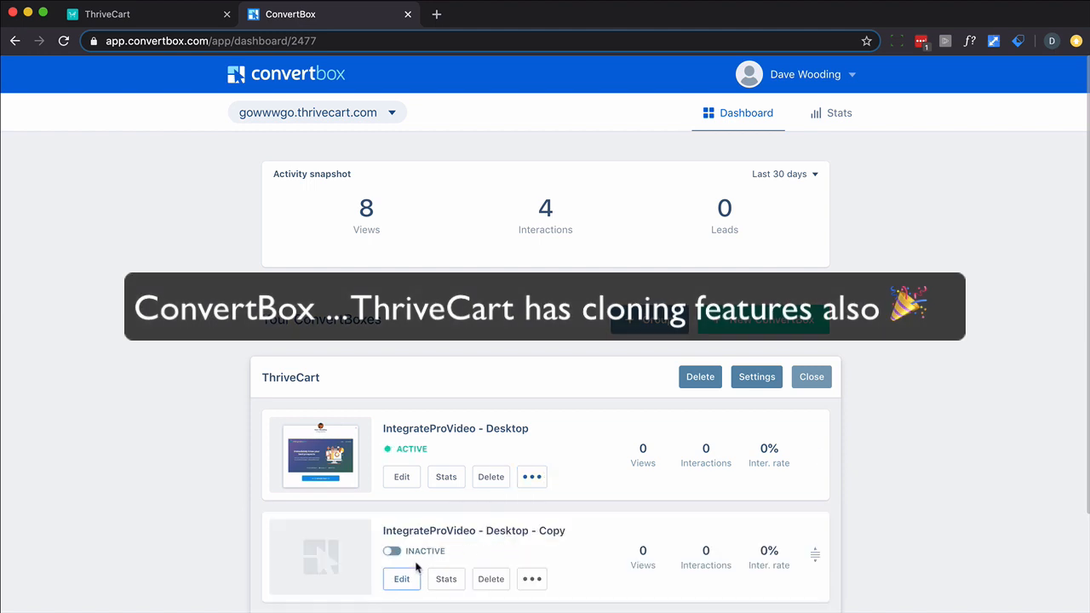
{"action": "left_click", "coordinate": [391, 551]}
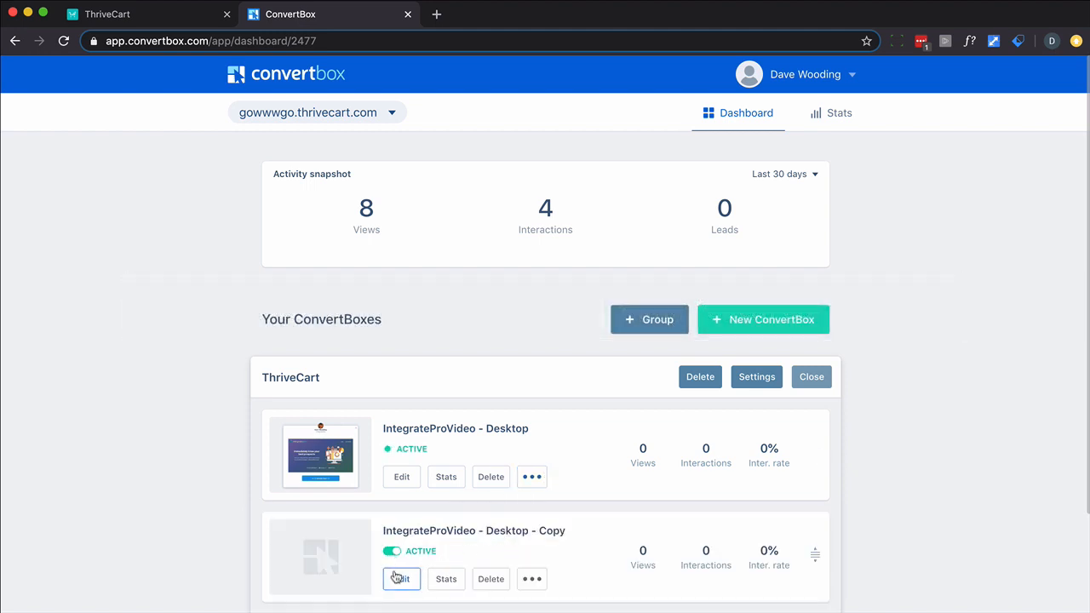
{"action": "left_click", "coordinate": [402, 579]}
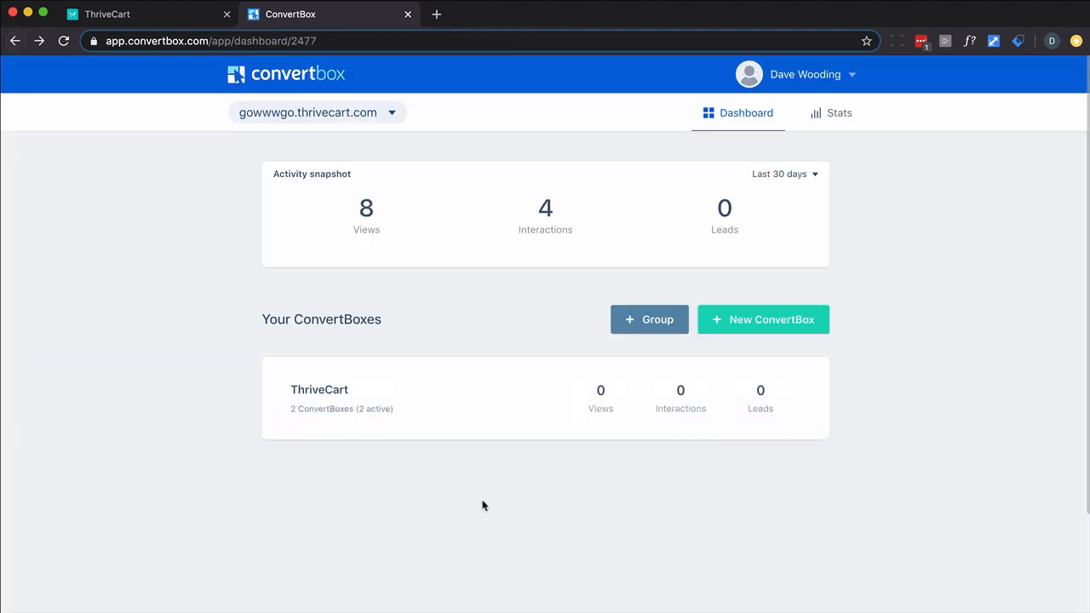
{"action": "left_click", "coordinate": [321, 399]}
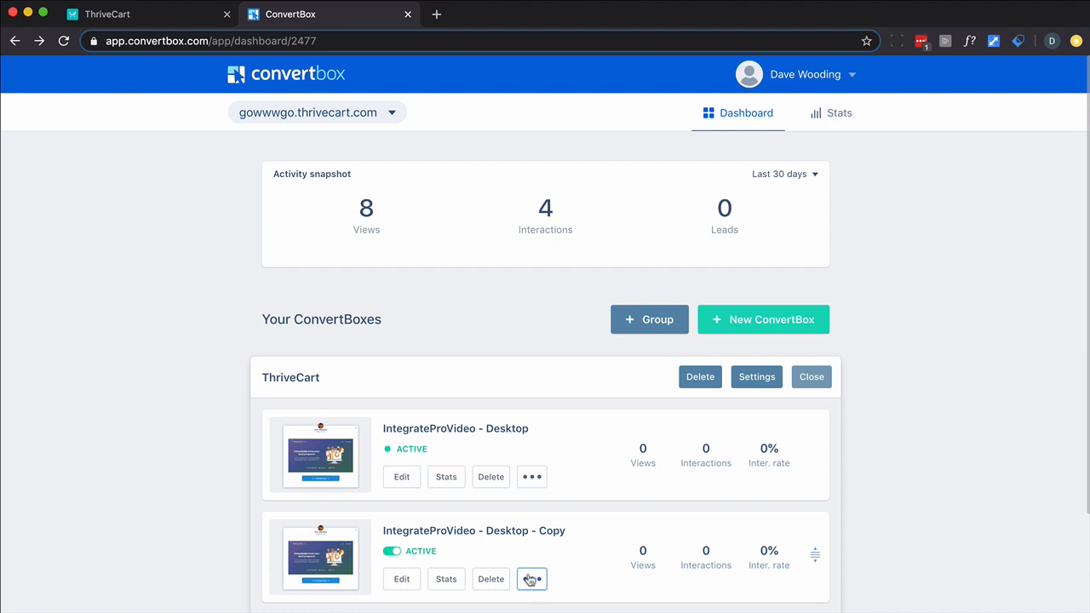
Step: Rename the copy 'IntegrateProVideo - Mobile' and open it for editing
{"action": "left_click", "coordinate": [531, 580]}
{"action": "type", "text": "IntegrateProVideo - Mobile"}
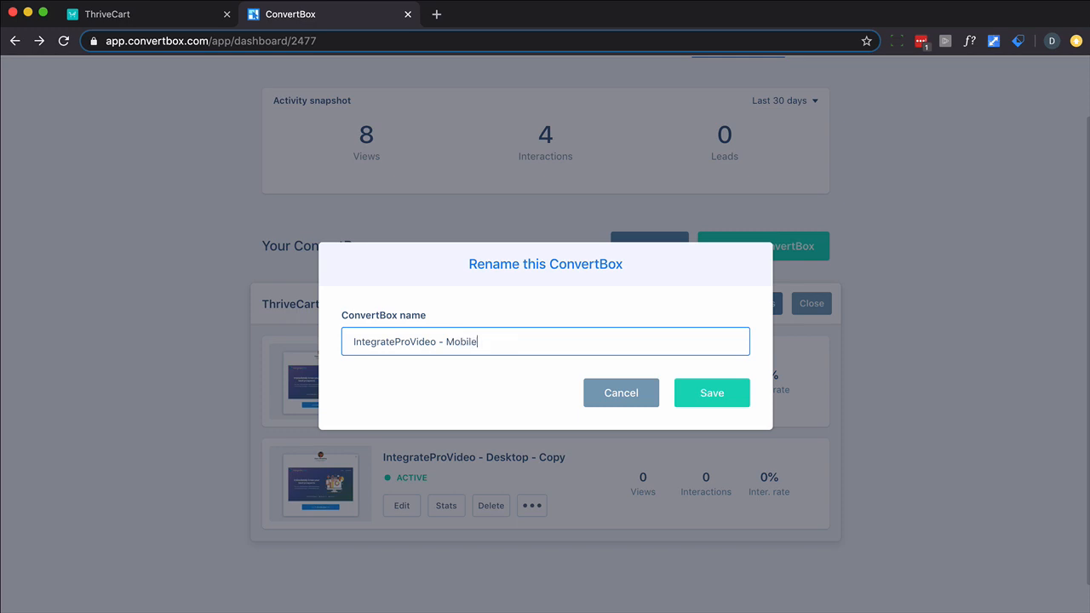
{"action": "left_click", "coordinate": [712, 392]}
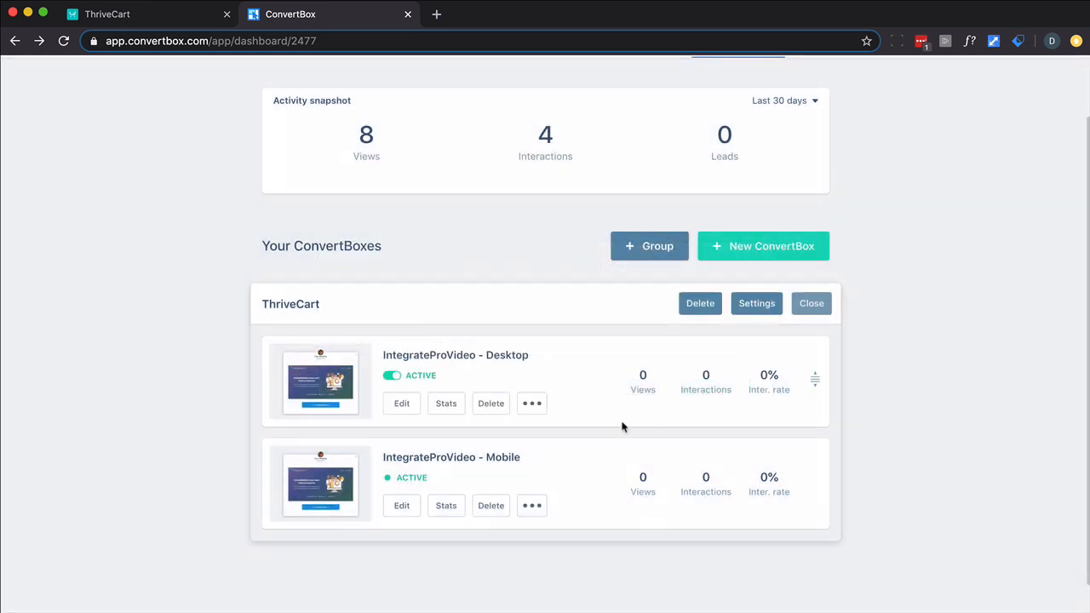
{"action": "left_click", "coordinate": [402, 402]}
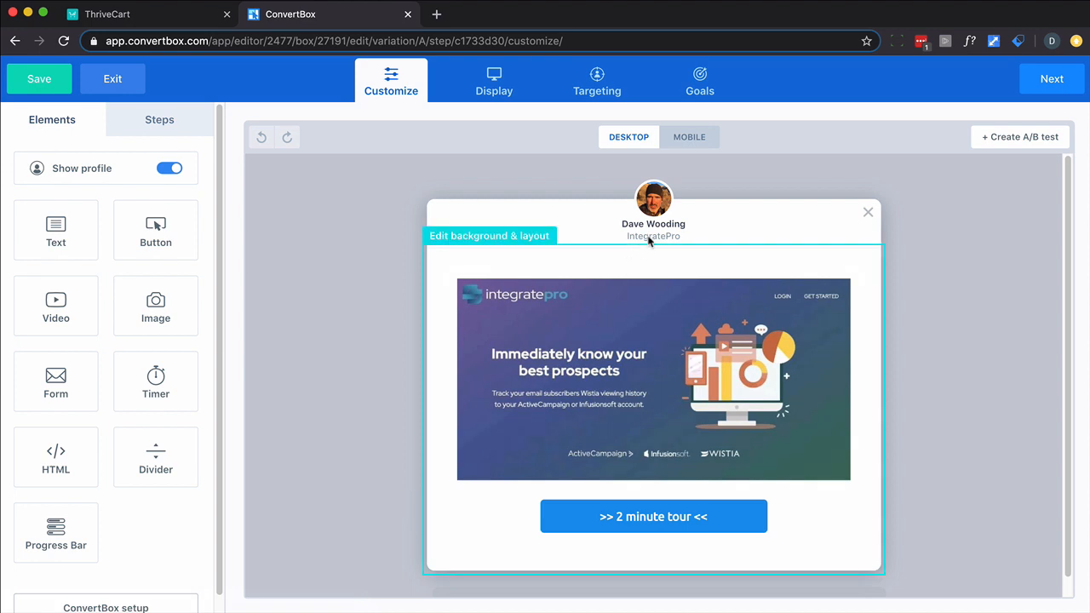
Step: Switch the editor canvas to the mobile preview
{"action": "left_click", "coordinate": [688, 136]}
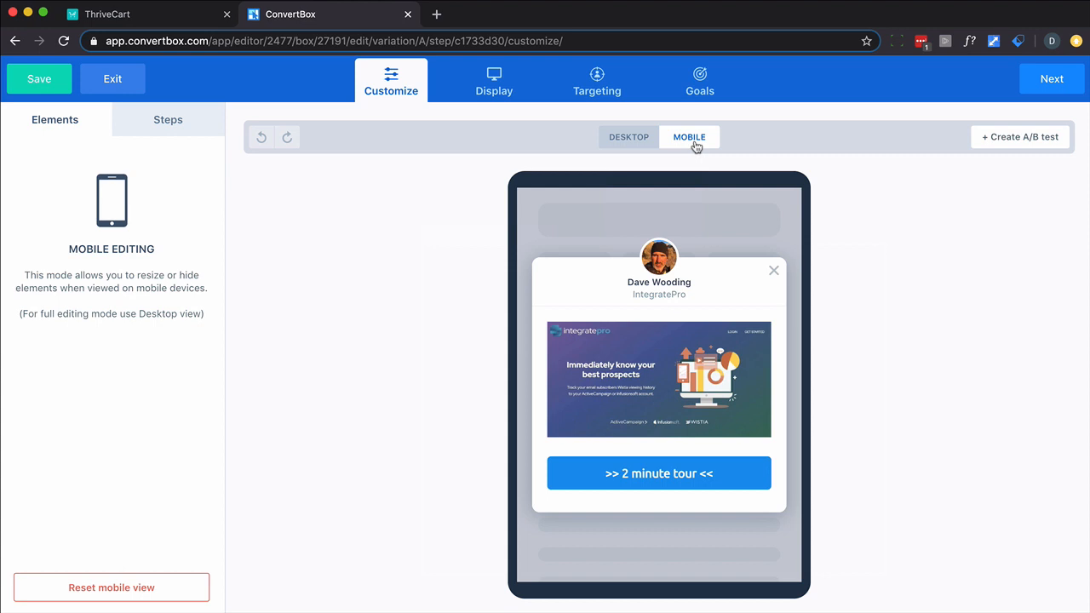
{"action": "mouse_move", "coordinate": [480, 86]}
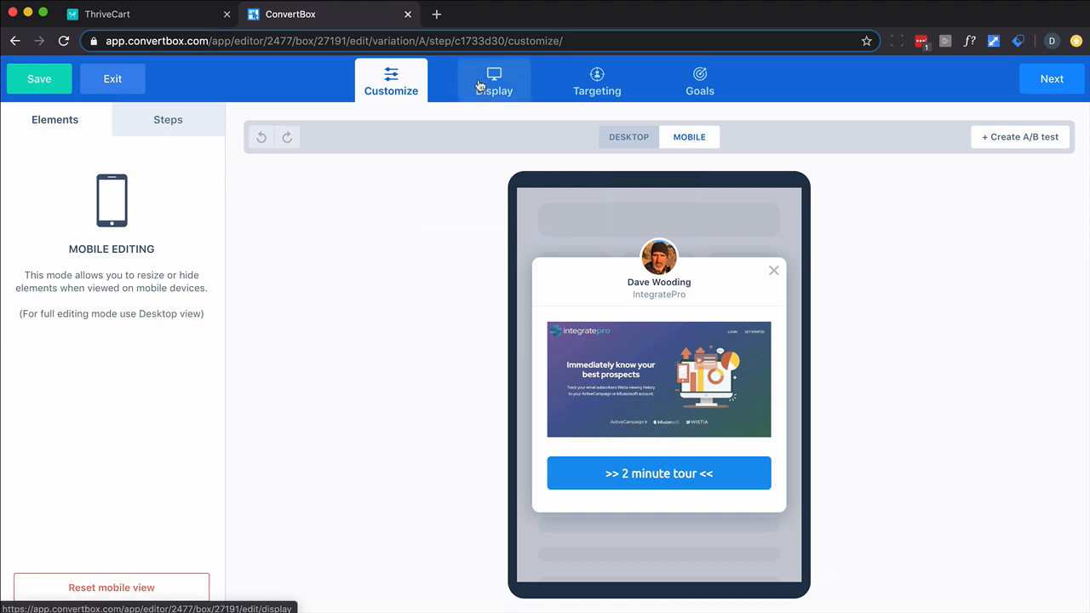
Step: Set the Display trigger to 'Show after specific time' with a 10 second delay
{"action": "left_click", "coordinate": [494, 82]}
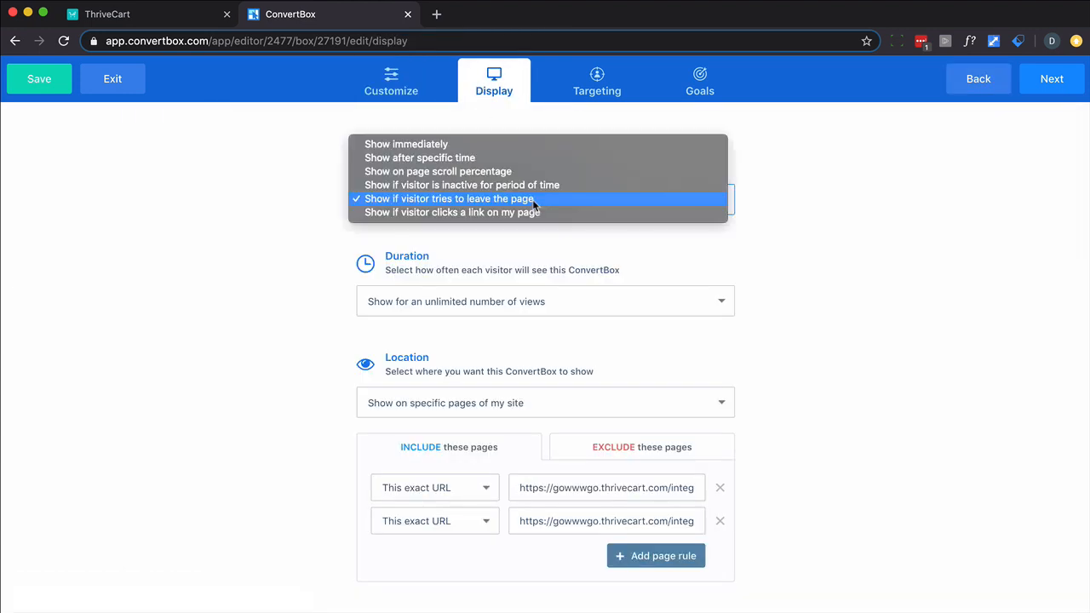
{"action": "mouse_move", "coordinate": [477, 160]}
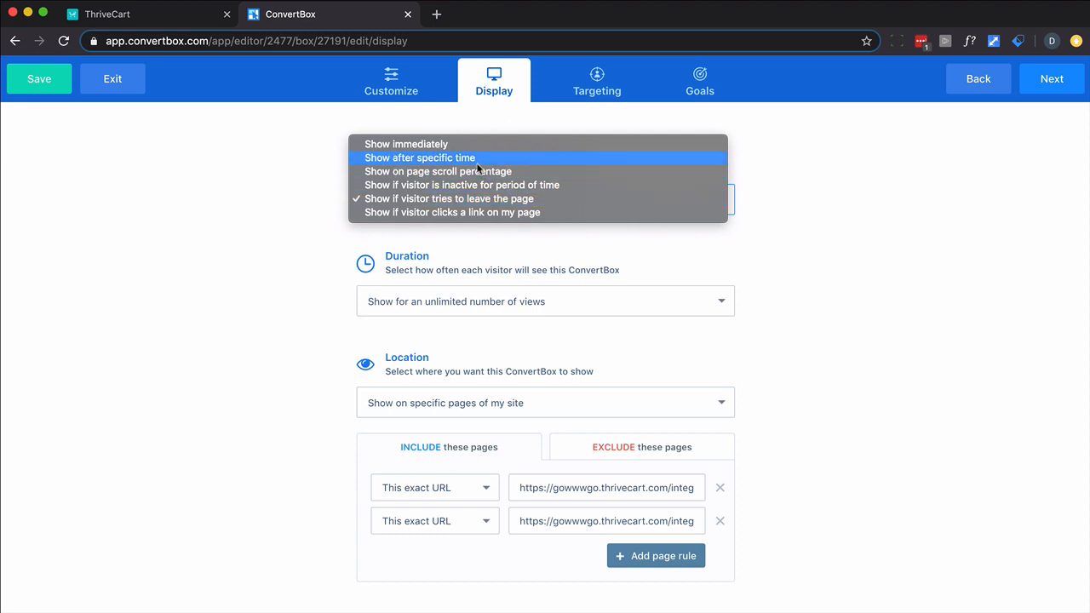
{"action": "left_click", "coordinate": [419, 156]}
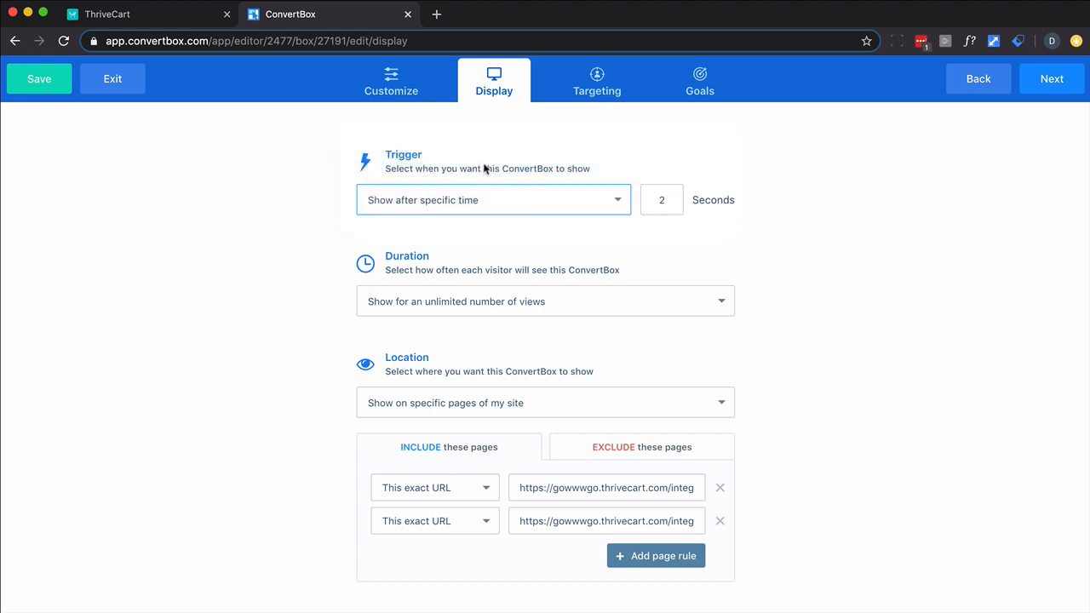
{"action": "left_click", "coordinate": [661, 199]}
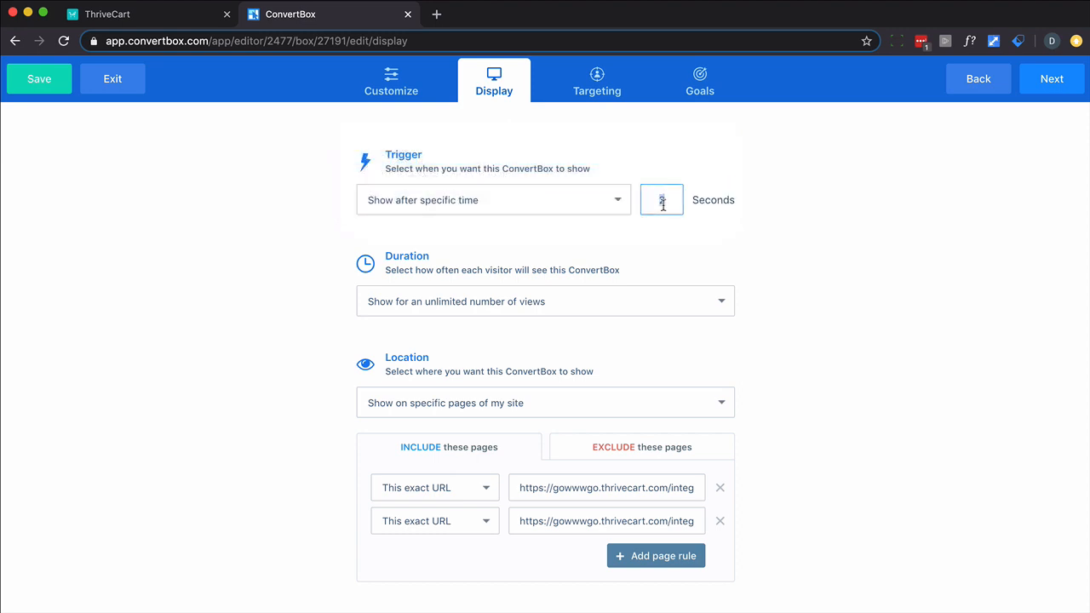
{"action": "type", "text": "10"}
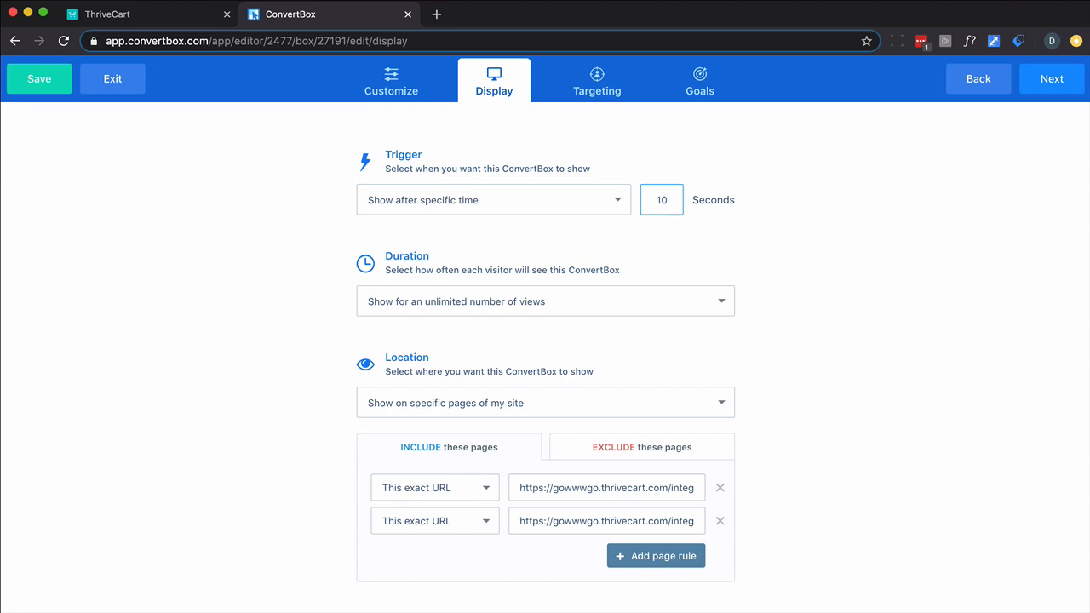
{"action": "left_click", "coordinate": [492, 200]}
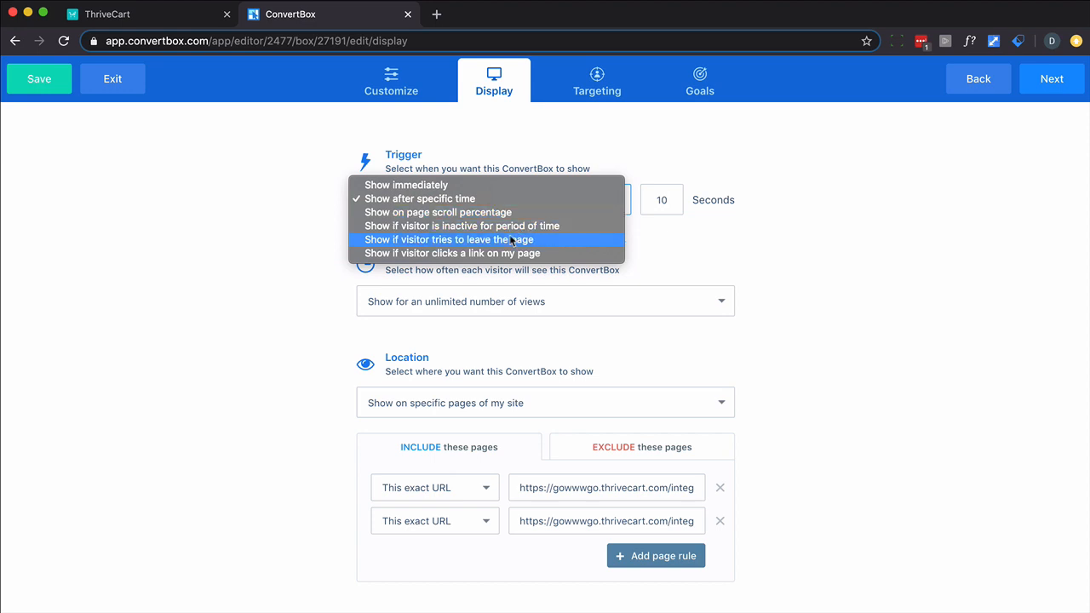
{"action": "mouse_move", "coordinate": [486, 252]}
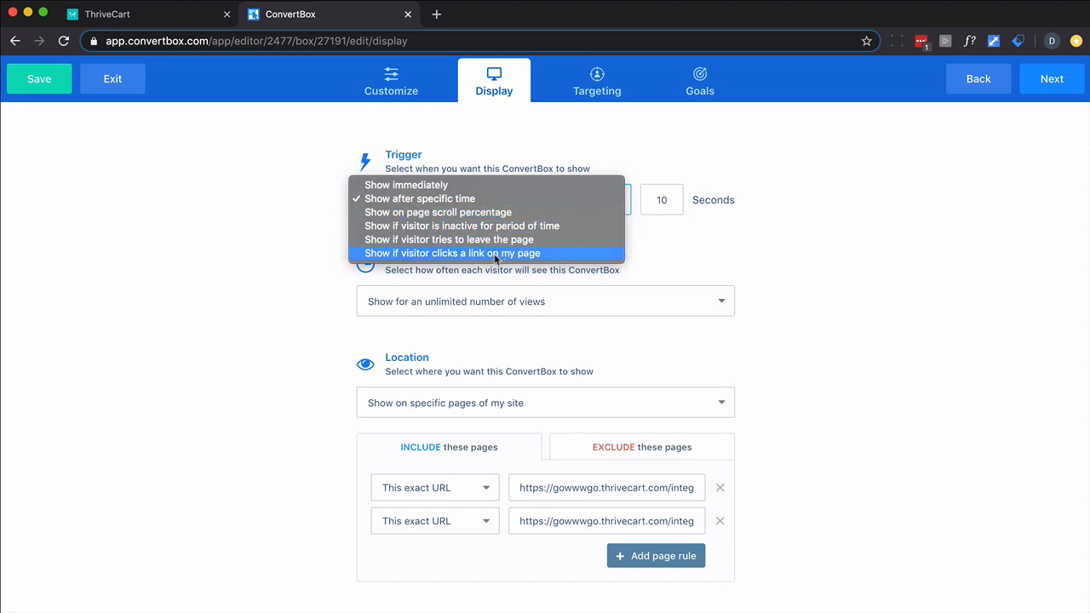
{"action": "mouse_move", "coordinate": [508, 225]}
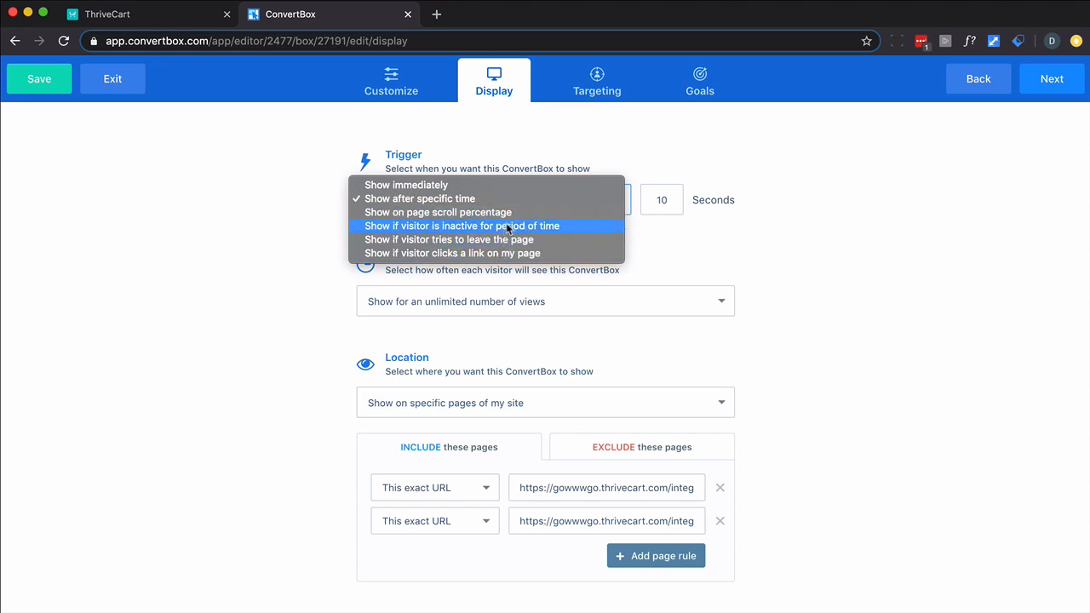
{"action": "mouse_move", "coordinate": [801, 274]}
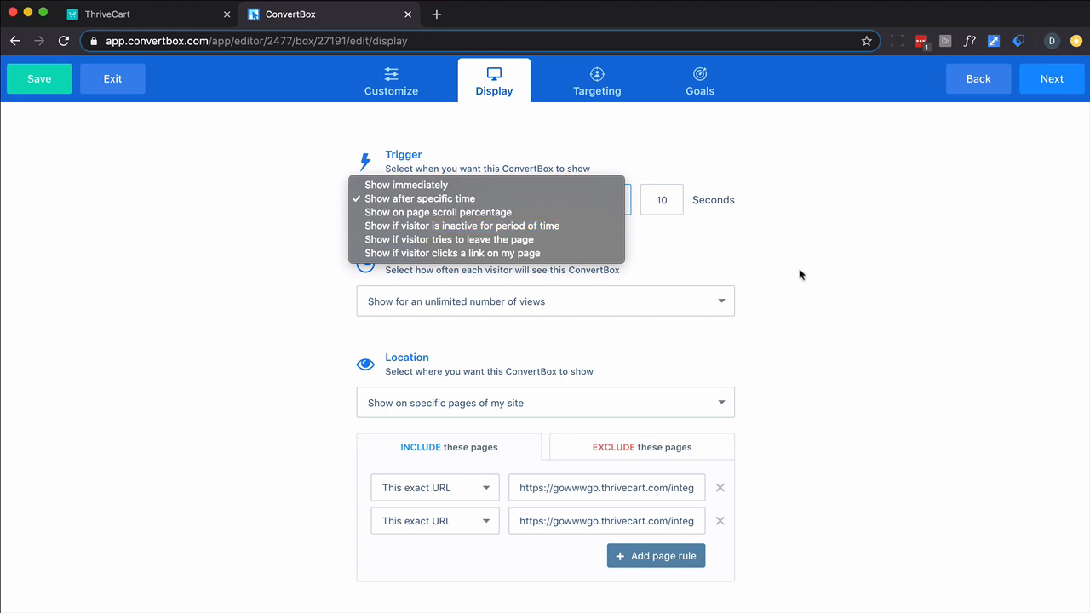
Step: Change the Device type targeting rule from Desktop to Mobile and save it
{"action": "left_click", "coordinate": [596, 82]}
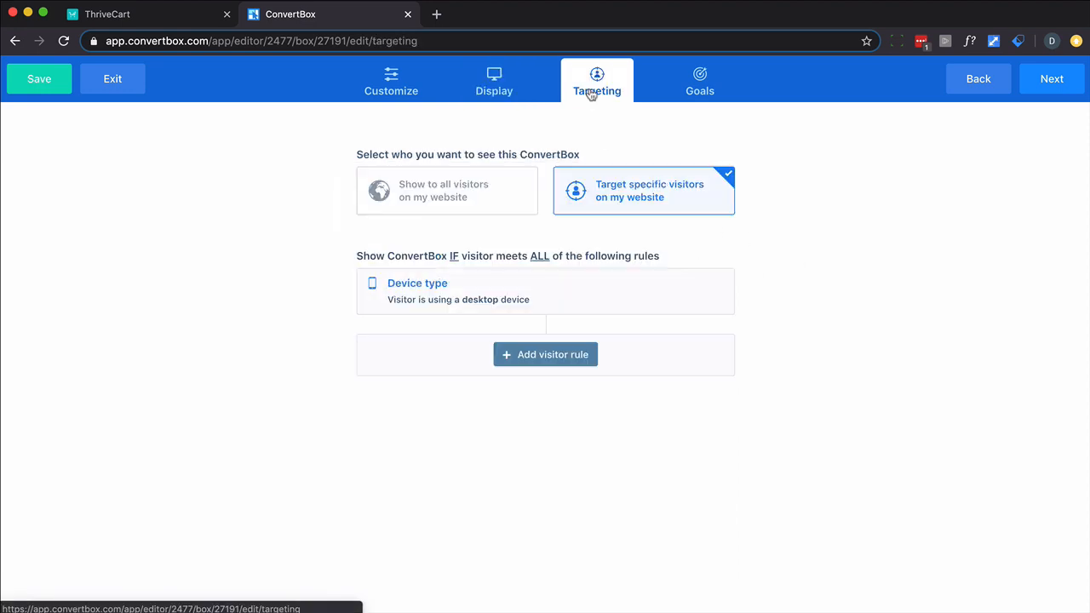
{"action": "mouse_move", "coordinate": [637, 307]}
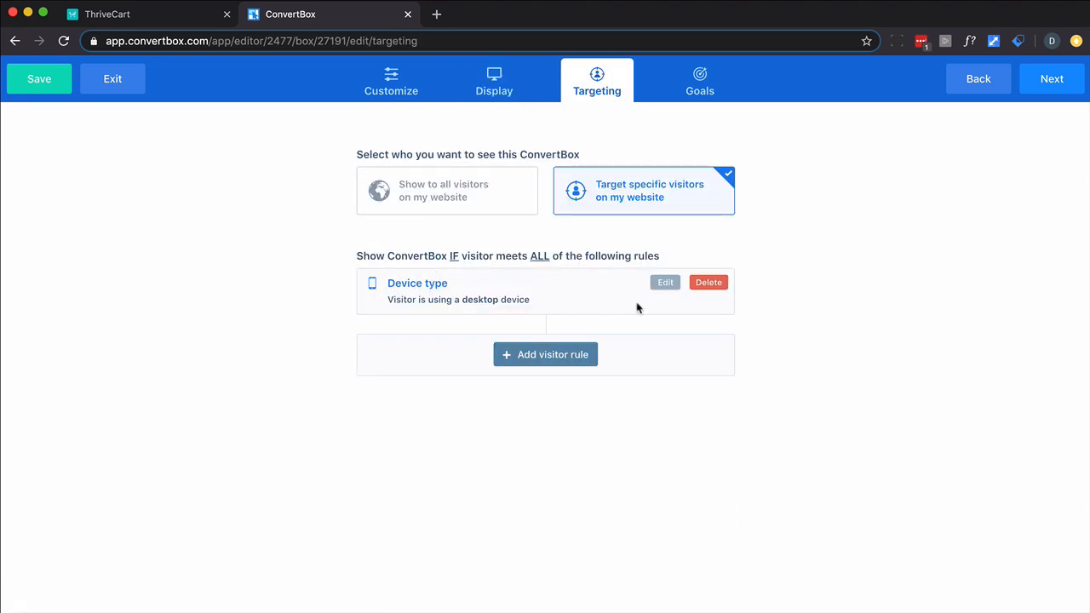
{"action": "left_click", "coordinate": [664, 283]}
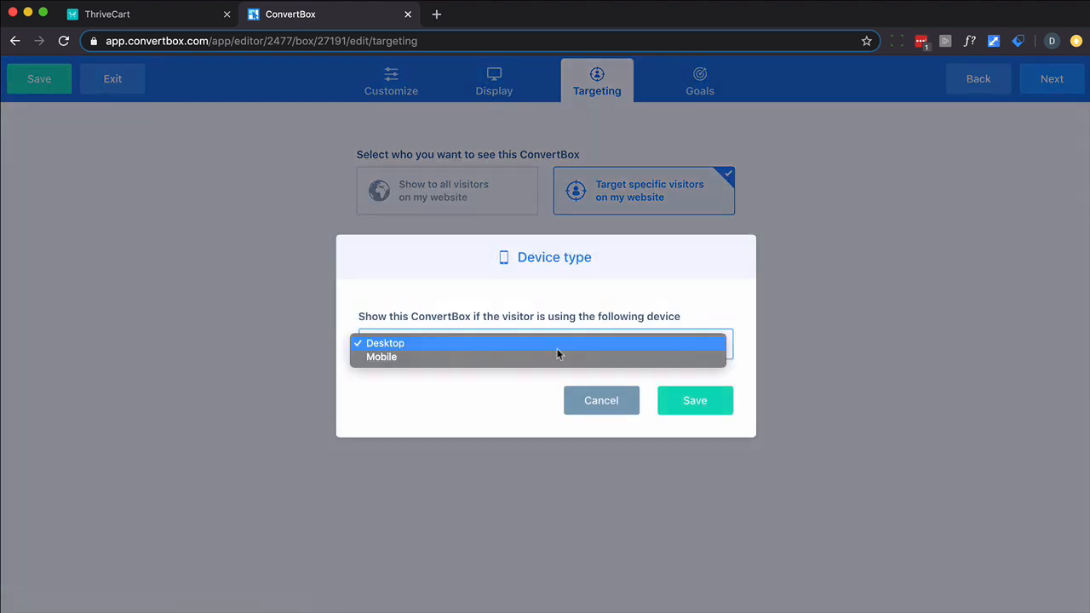
{"action": "left_click", "coordinate": [381, 358]}
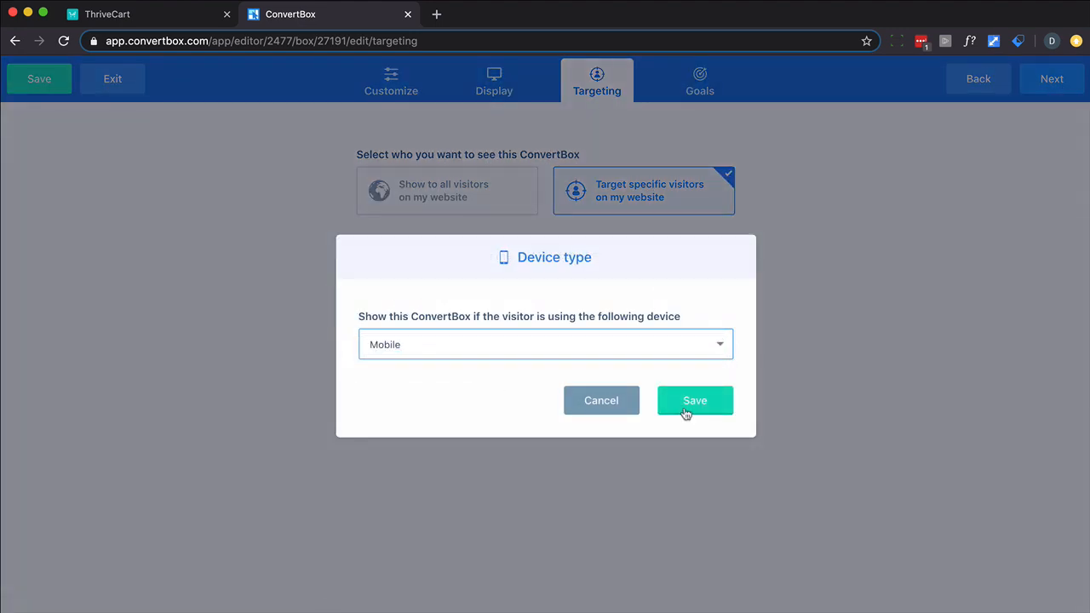
{"action": "left_click", "coordinate": [695, 401]}
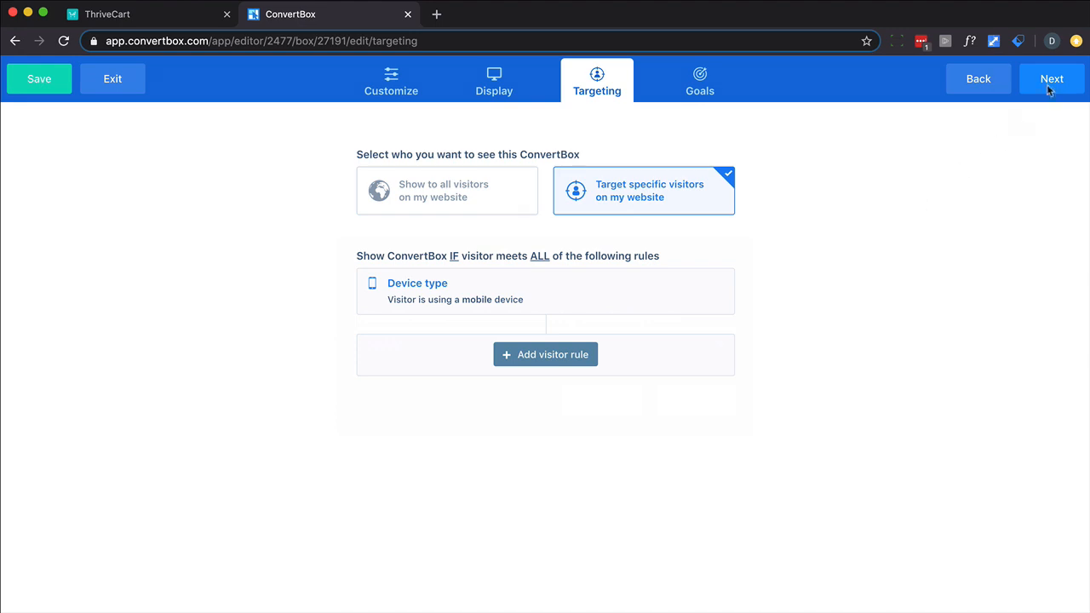
Step: Step through Next and Finish to save the popup and return to the dashboard
{"action": "left_click", "coordinate": [1052, 79]}
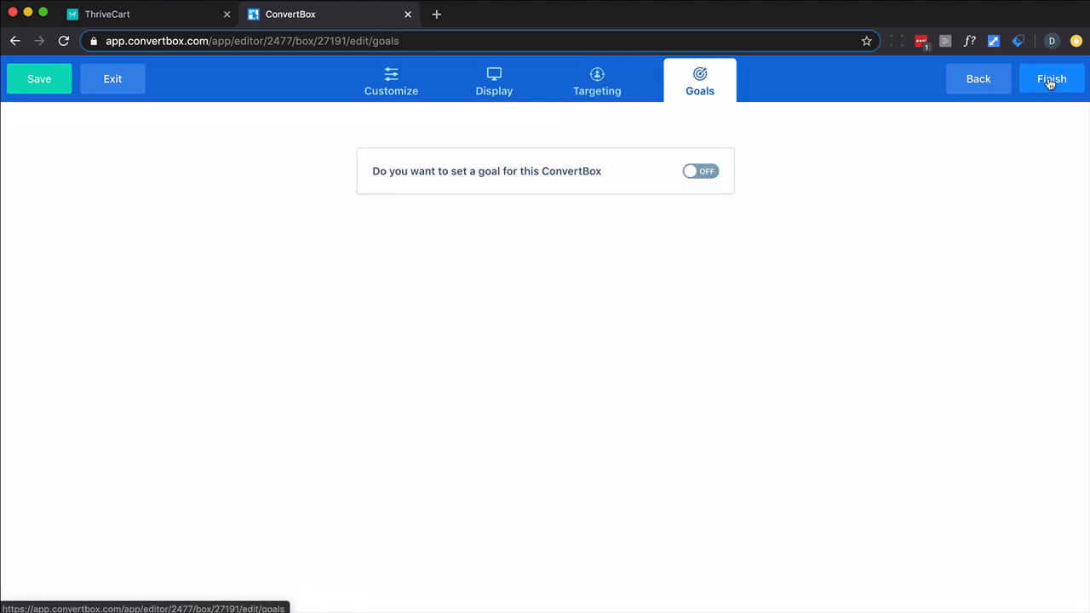
{"action": "left_click", "coordinate": [1053, 79]}
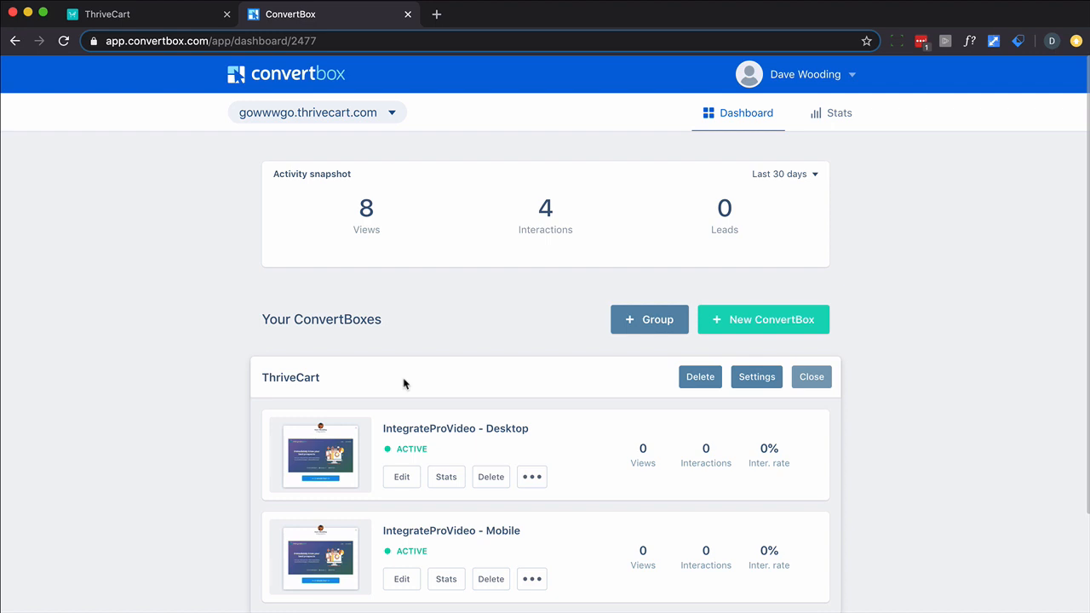
Step: View the IntegrateProVideo Single checkout page in ThriveCart and start the popup's 2 minute tour video
{"action": "left_click", "coordinate": [137, 13]}
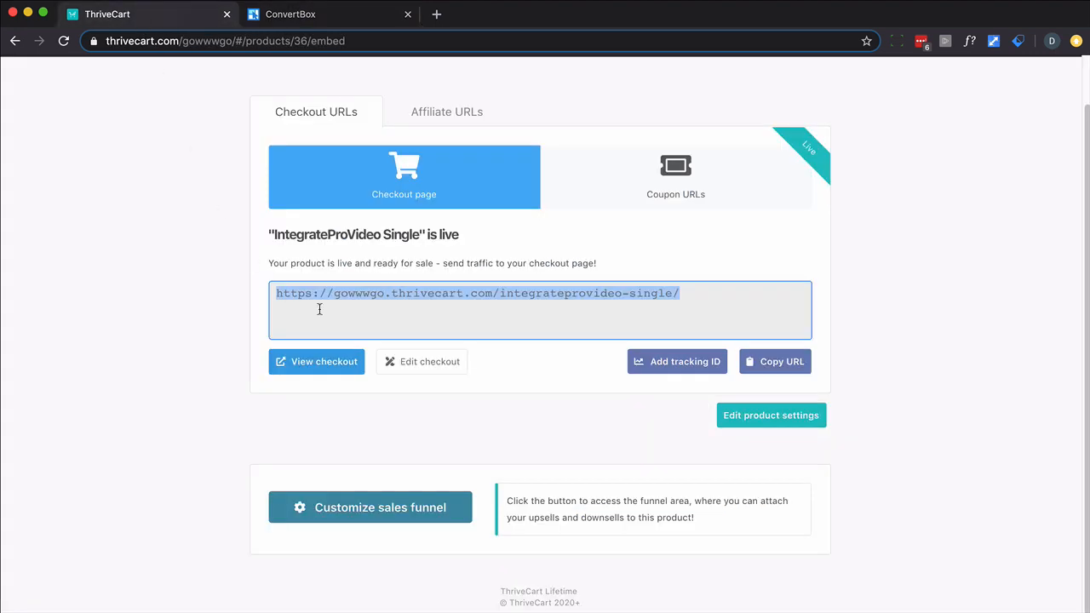
{"action": "left_click", "coordinate": [317, 361]}
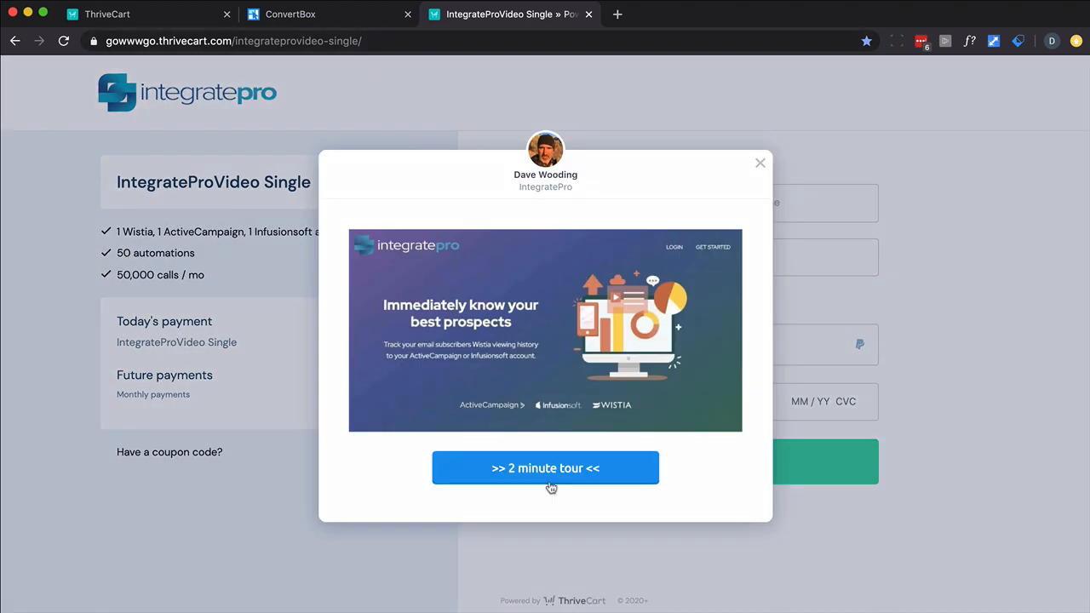
{"action": "left_click", "coordinate": [545, 466]}
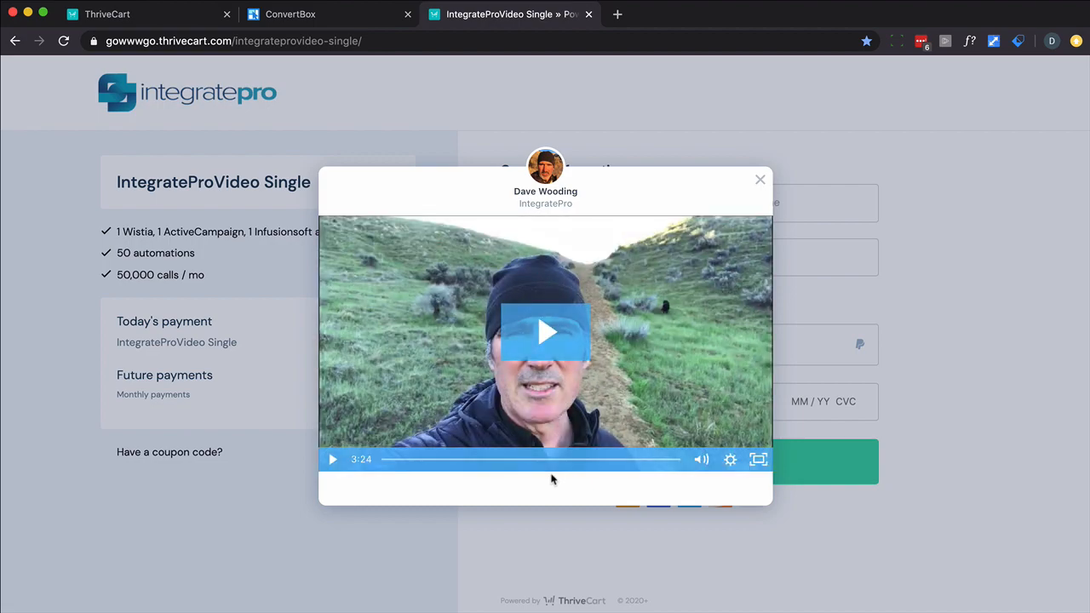